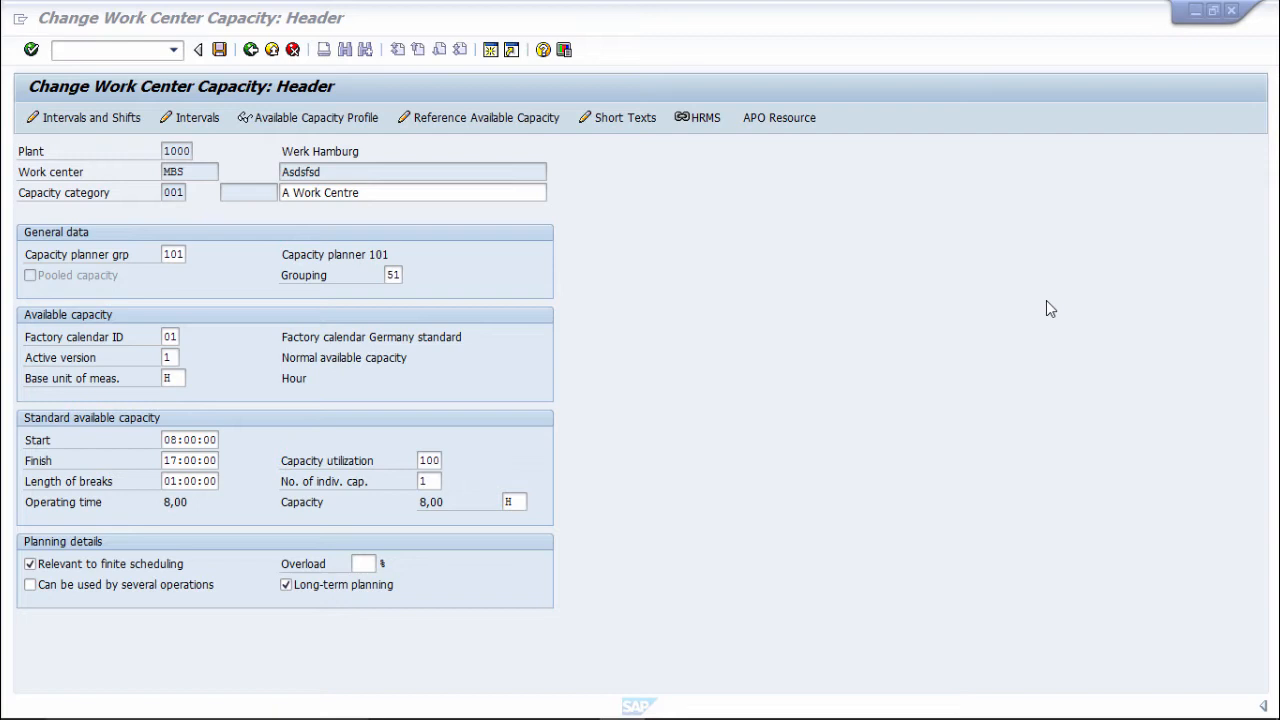
pyautogui.moveTo(604, 274)
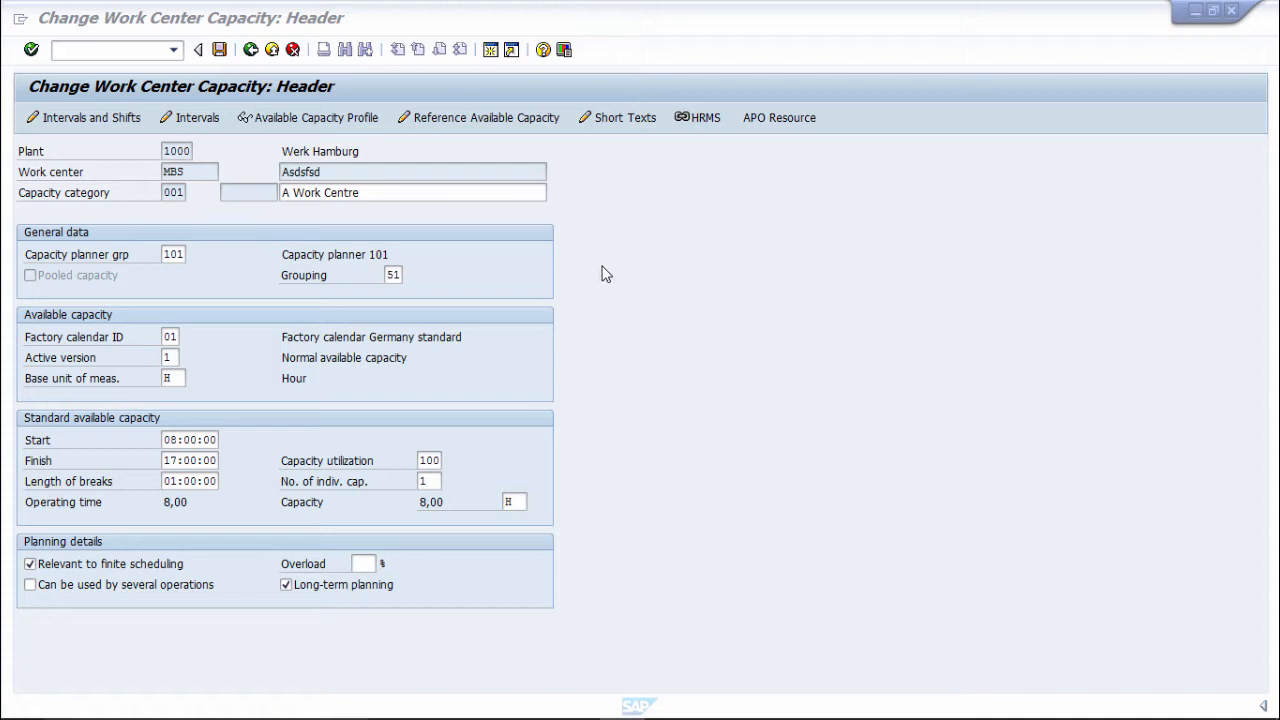
pyautogui.moveTo(572, 346)
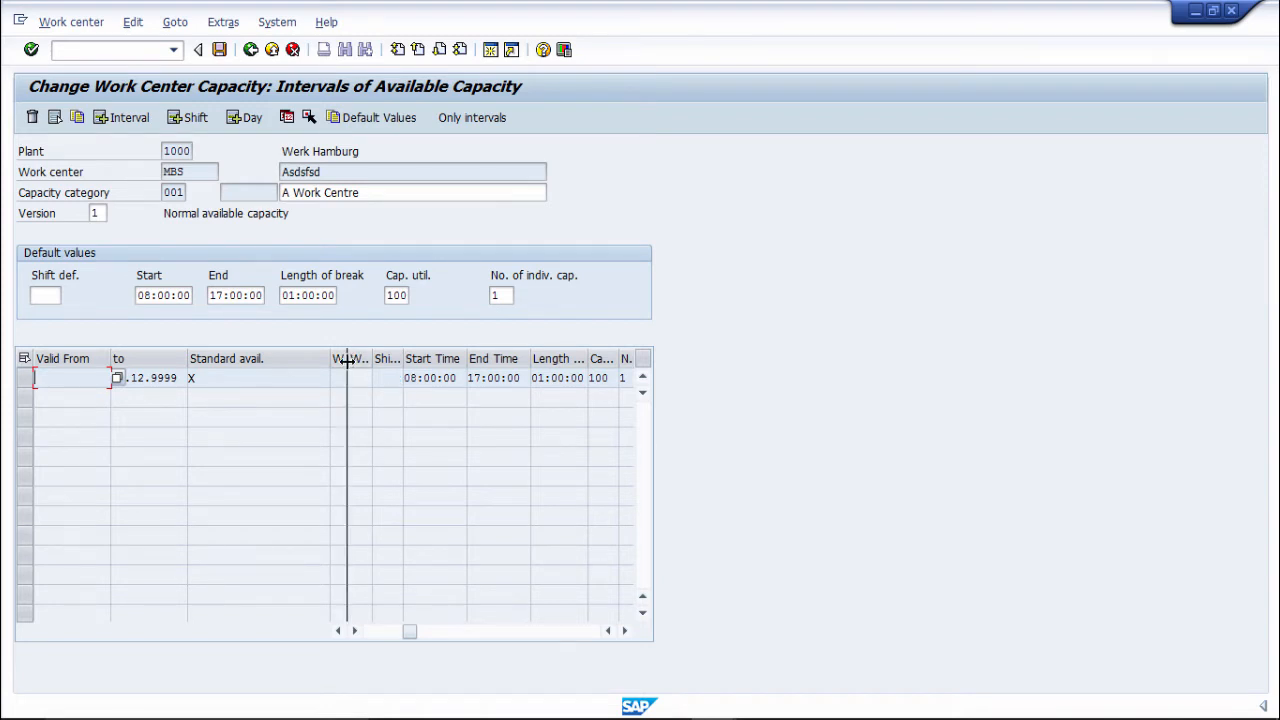
pyautogui.click(608, 632)
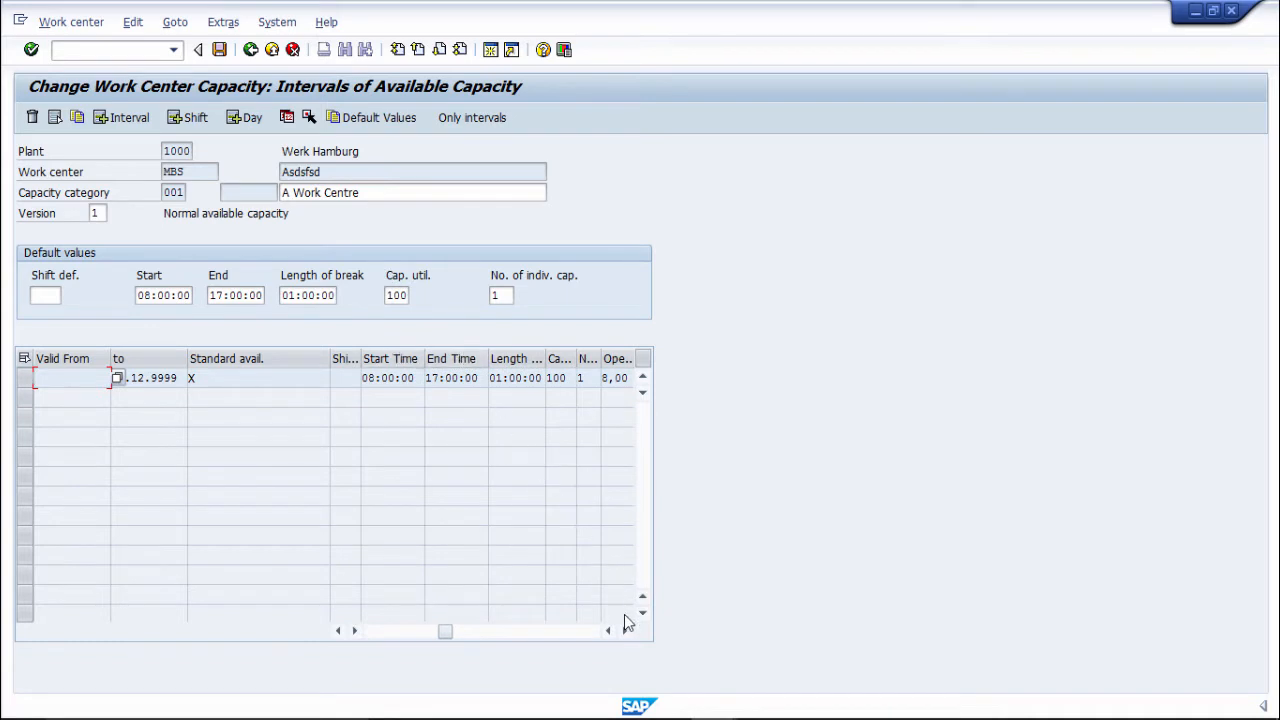
pyautogui.click(608, 632)
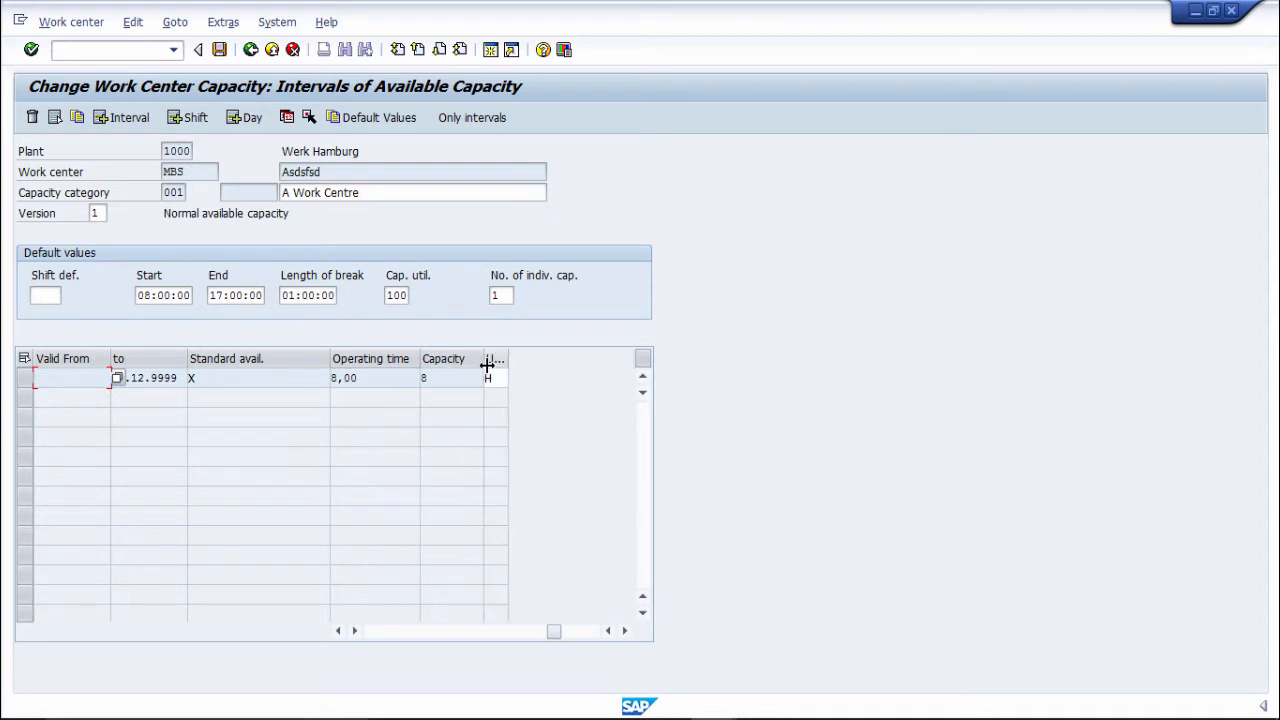
pyautogui.moveTo(504, 360)
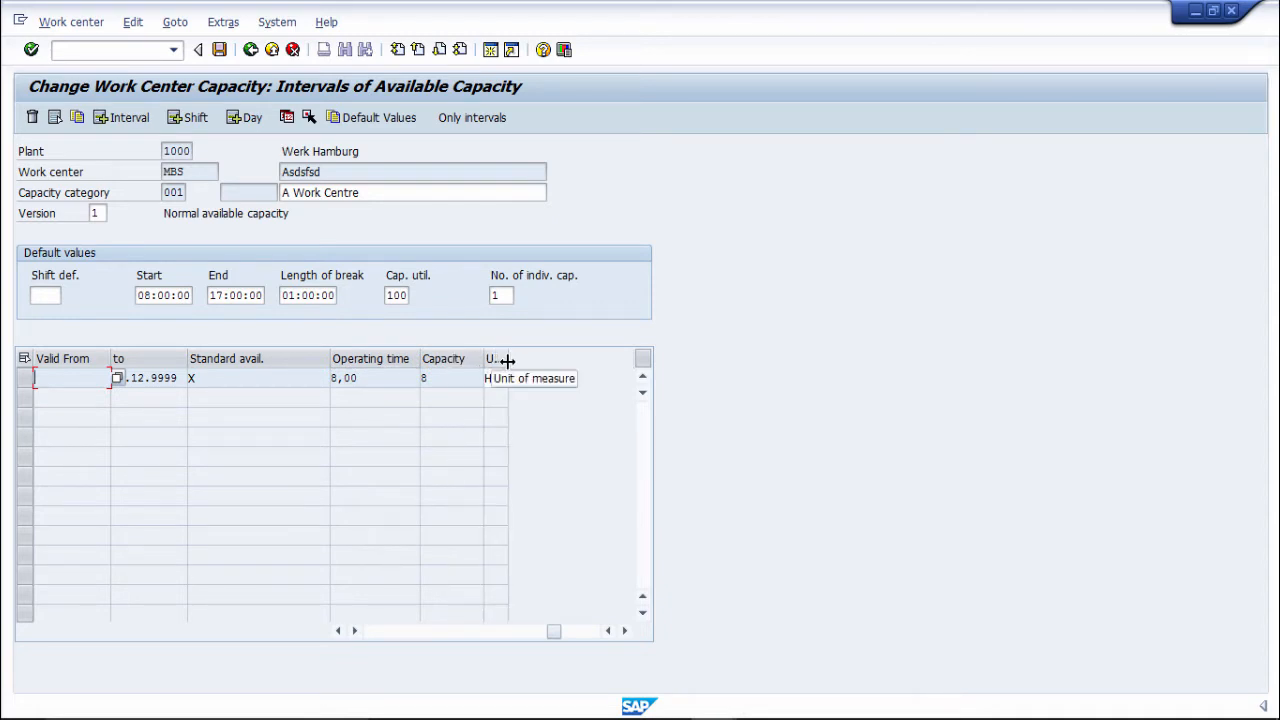
pyautogui.click(624, 632)
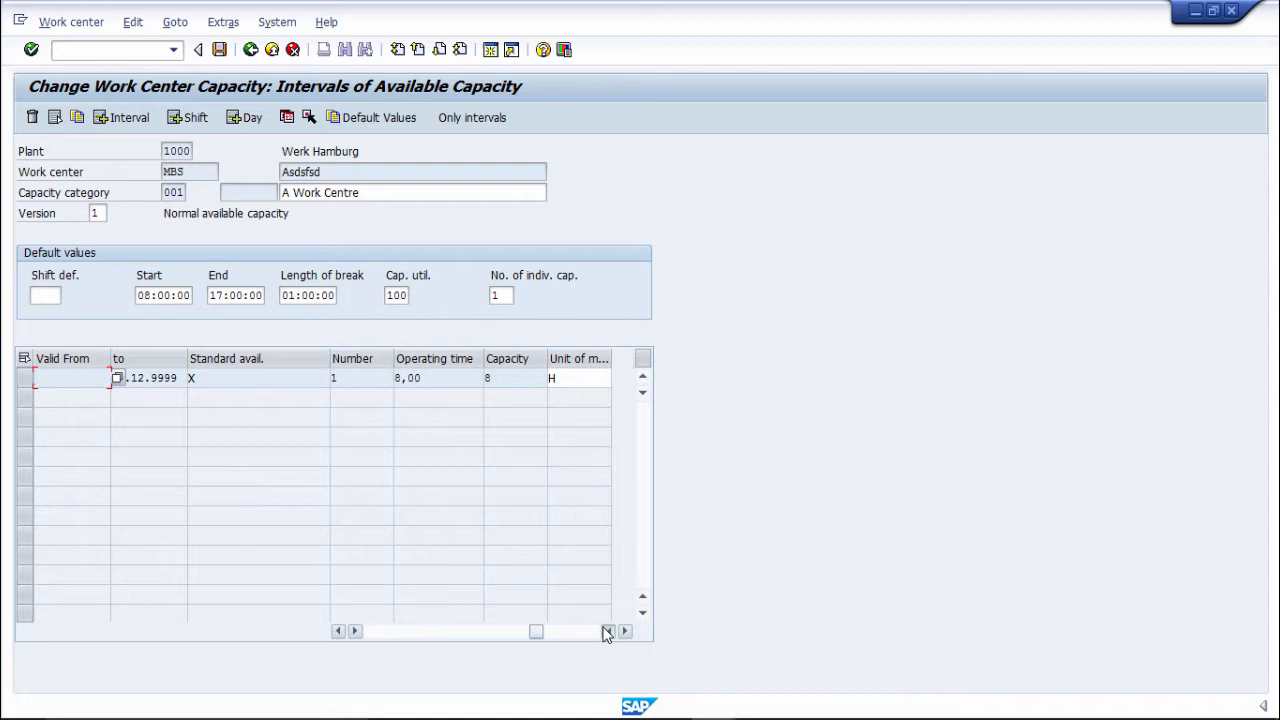
pyautogui.click(608, 632)
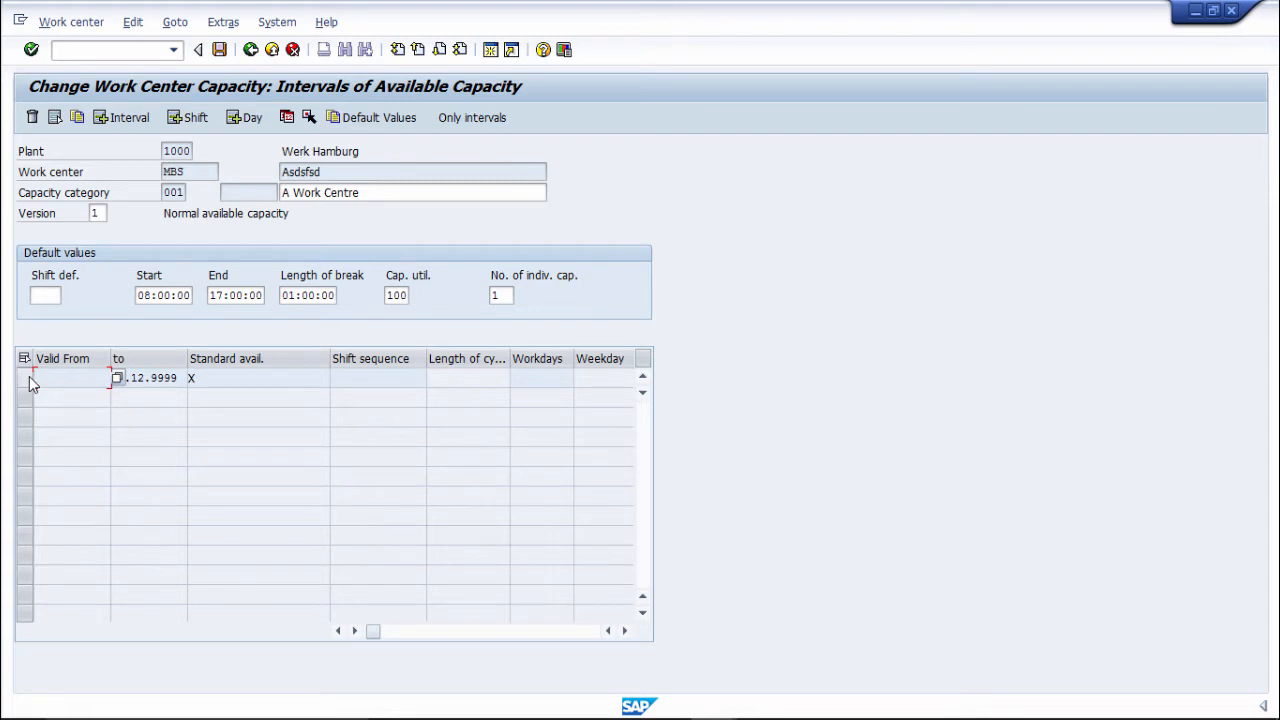
# Insert a new capacity interval valid from 01.06.2017 to 30.06.2017
pyautogui.click(128, 116)
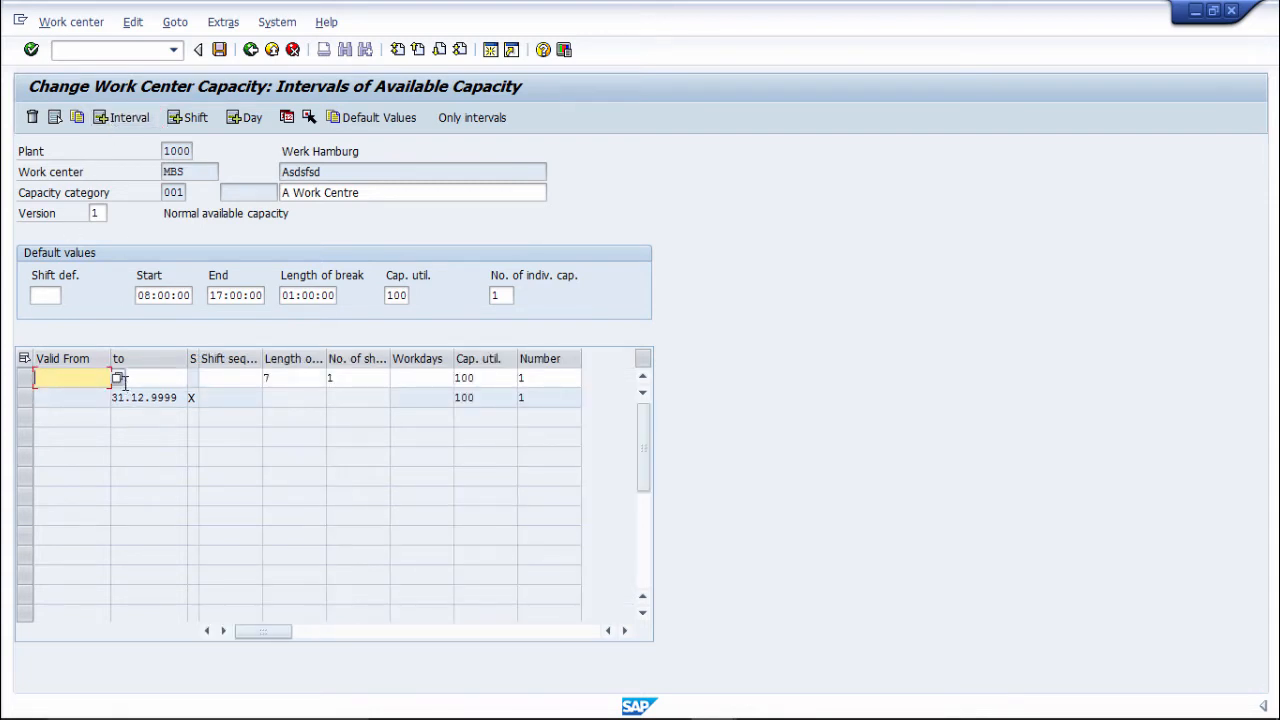
pyautogui.click(120, 376)
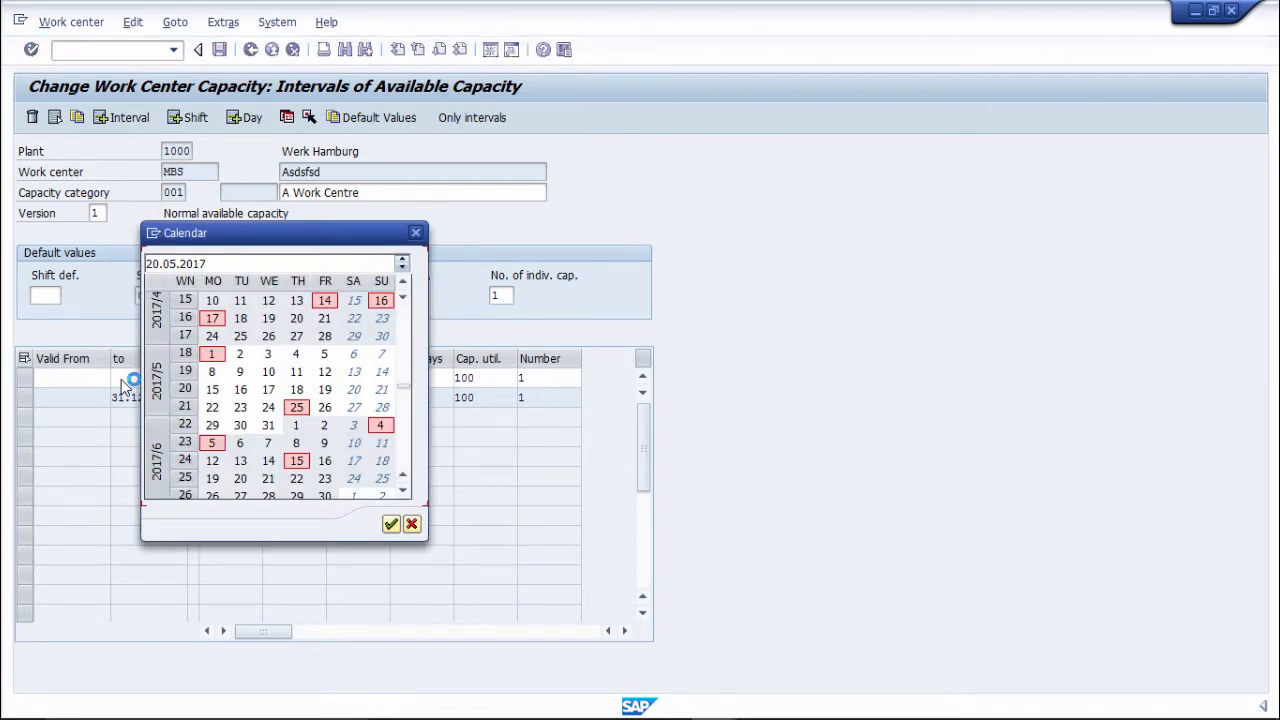
pyautogui.moveTo(318, 414)
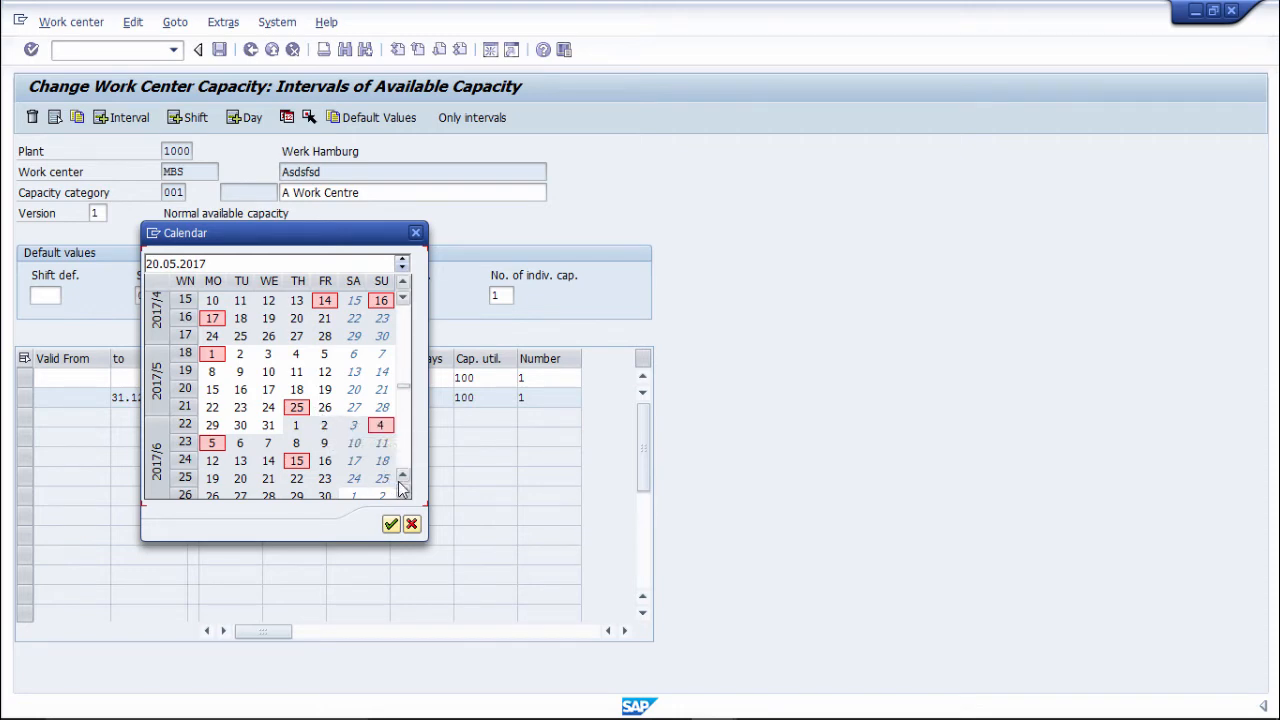
pyautogui.moveTo(240, 300)
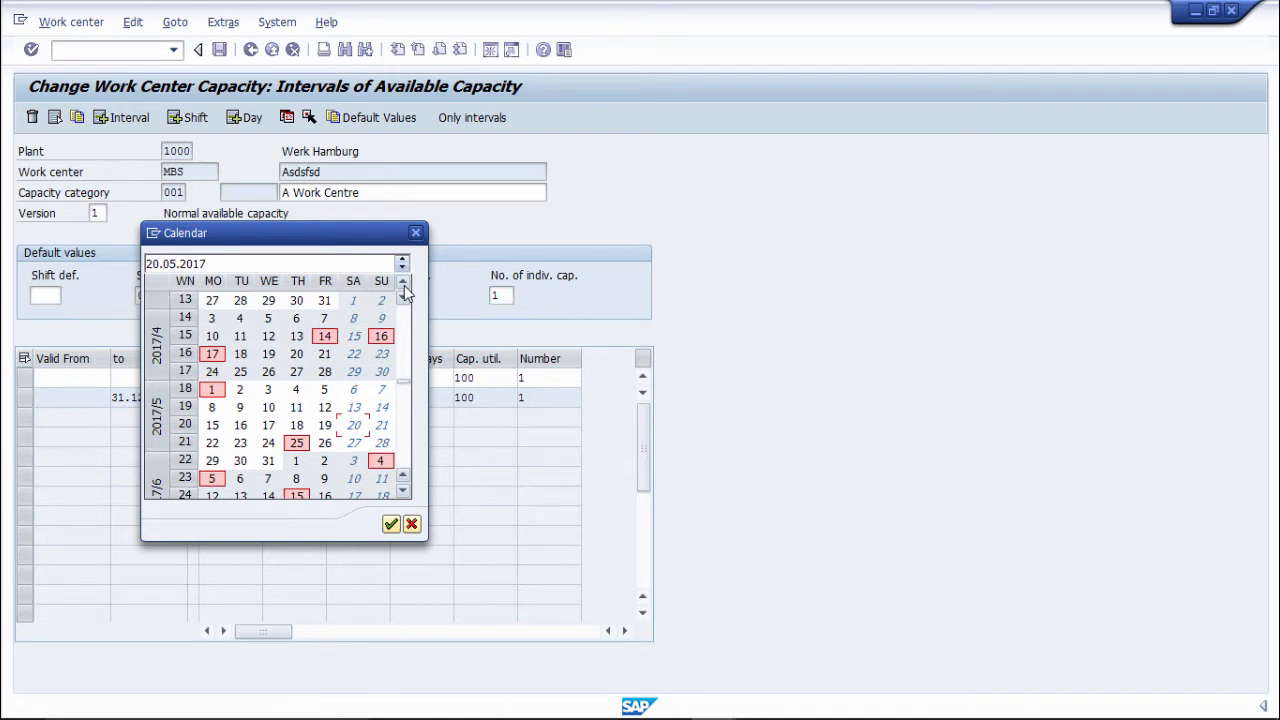
pyautogui.moveTo(212, 388)
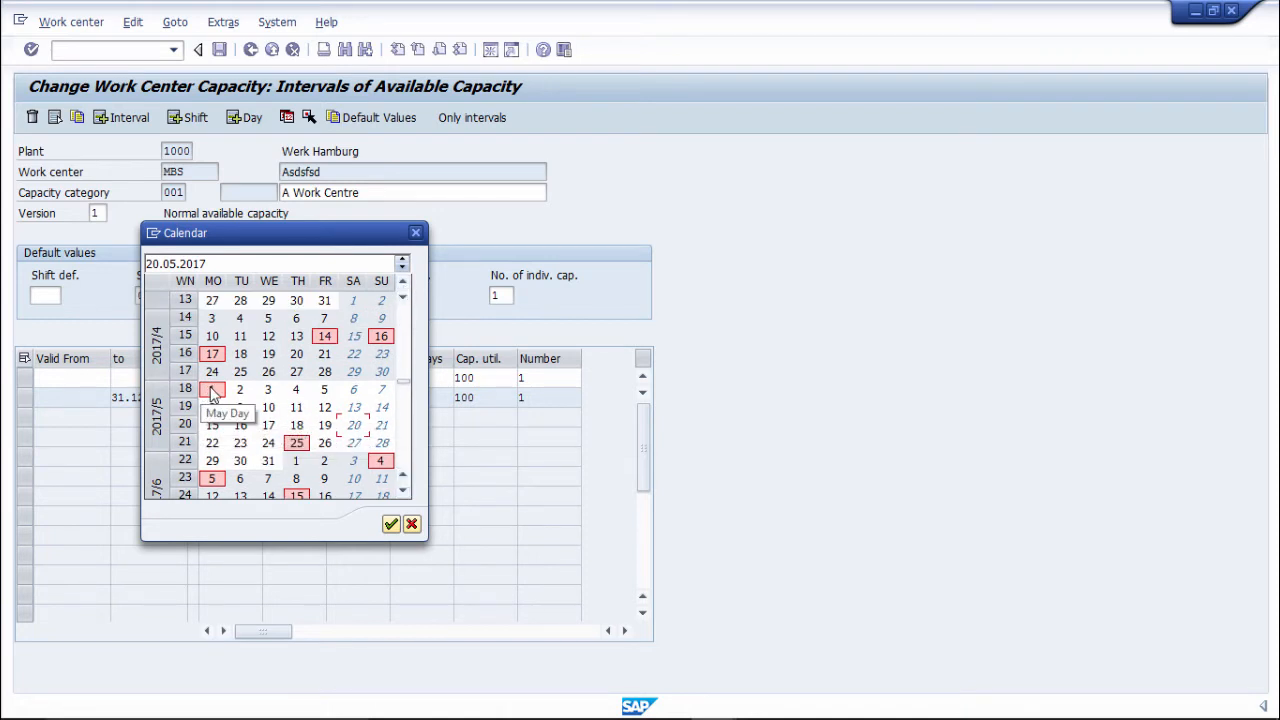
pyautogui.moveTo(352, 460)
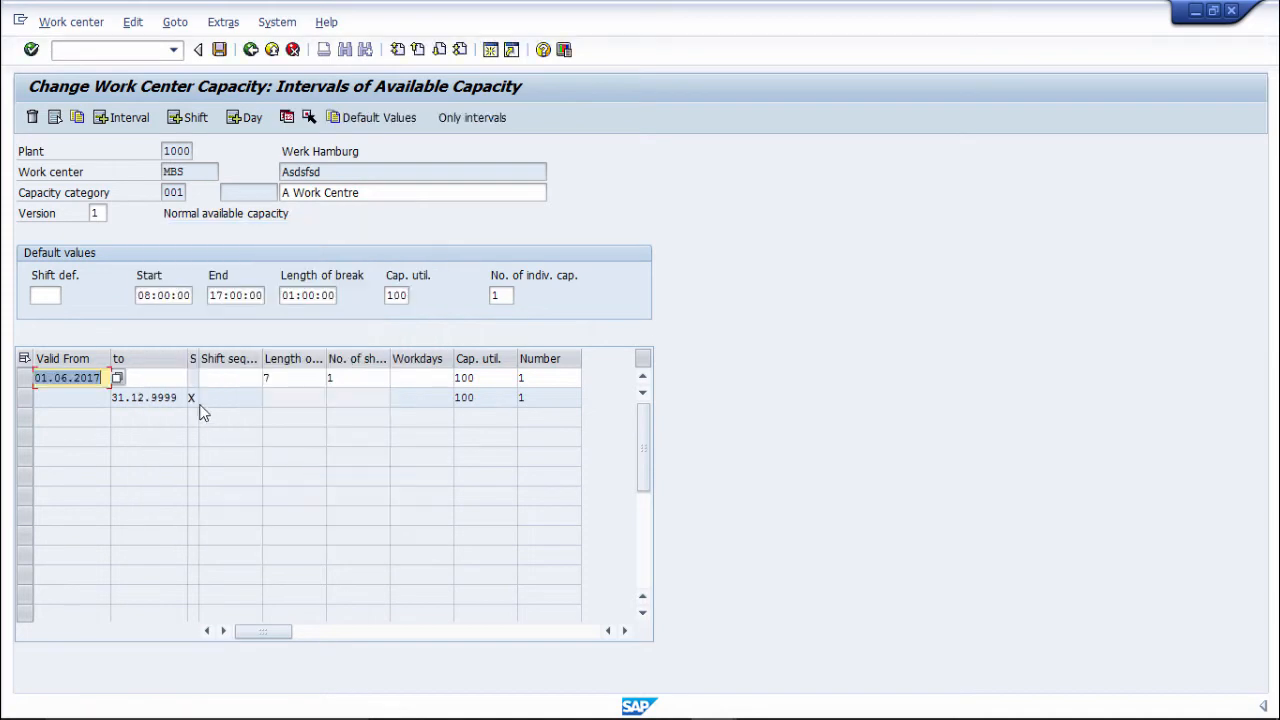
pyautogui.click(116, 376)
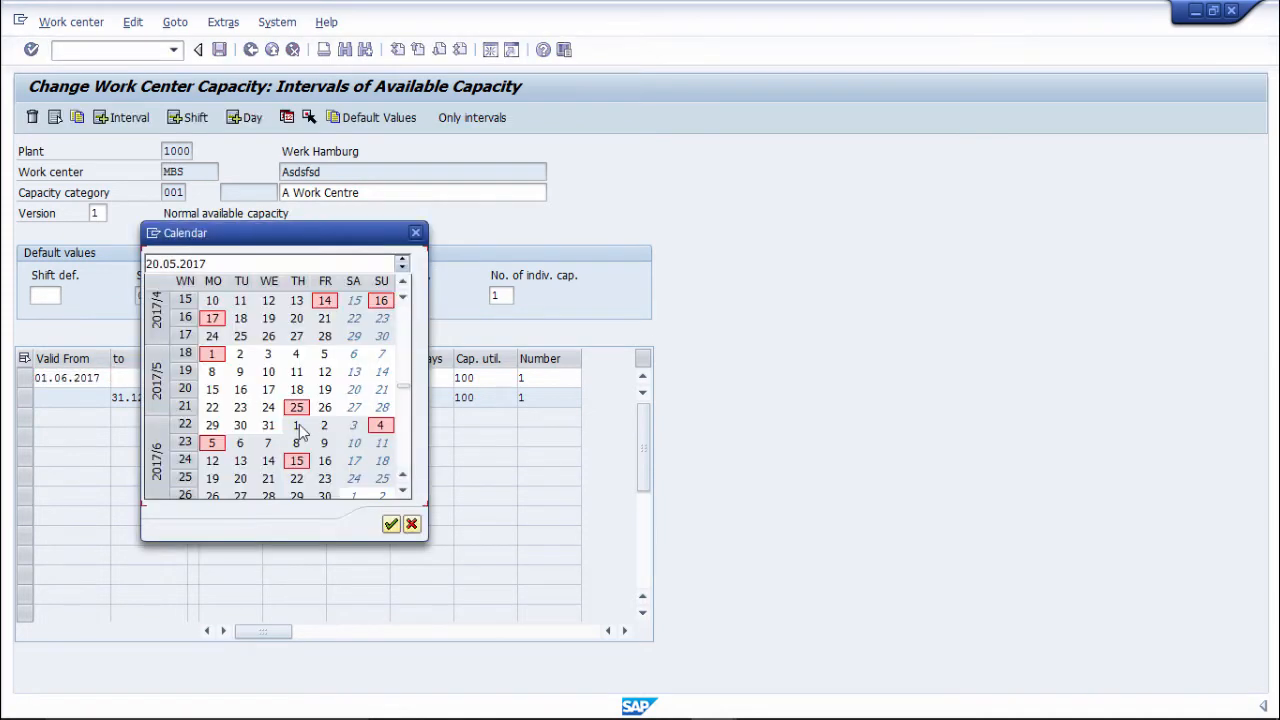
pyautogui.moveTo(268, 460)
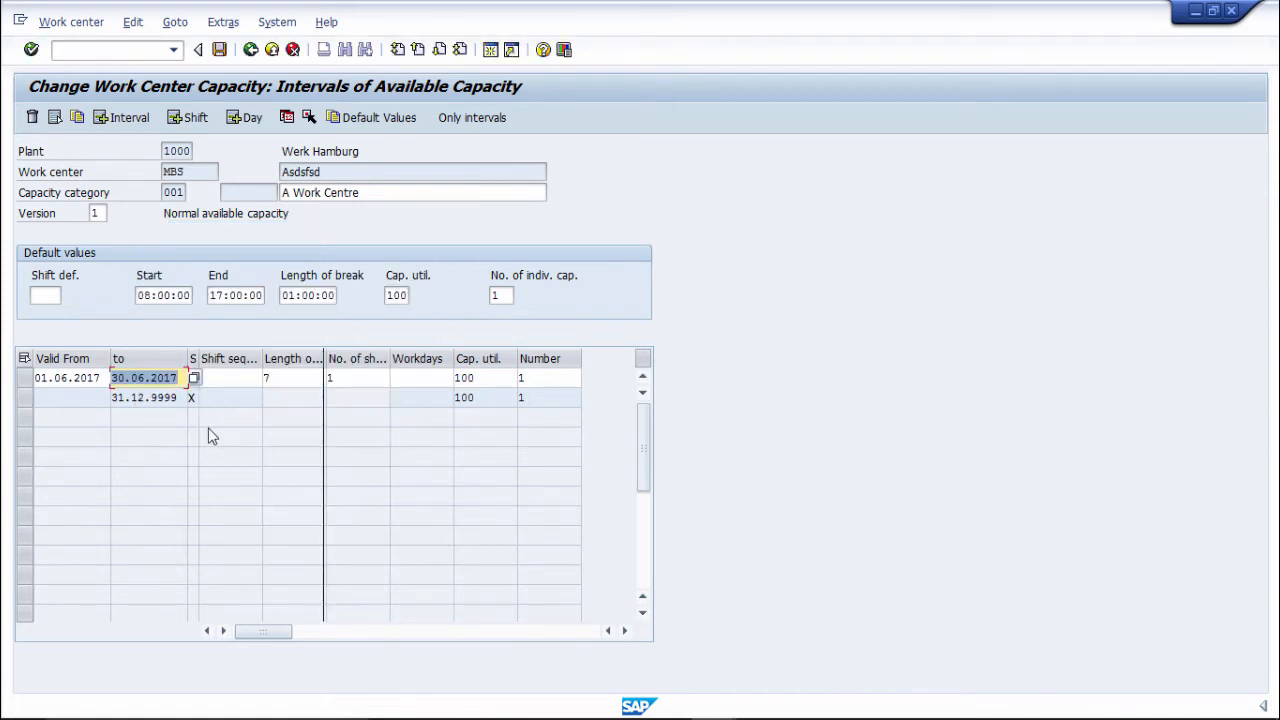
pyautogui.moveTo(144, 456)
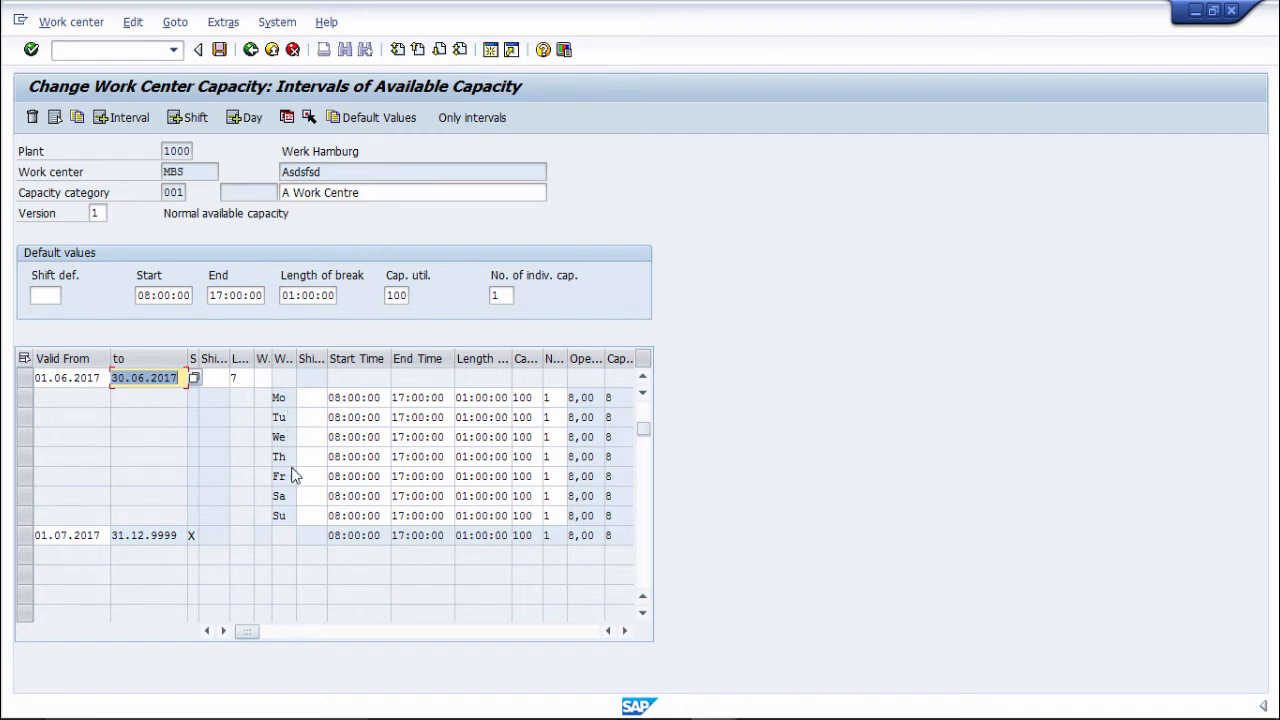
pyautogui.moveTo(304, 364)
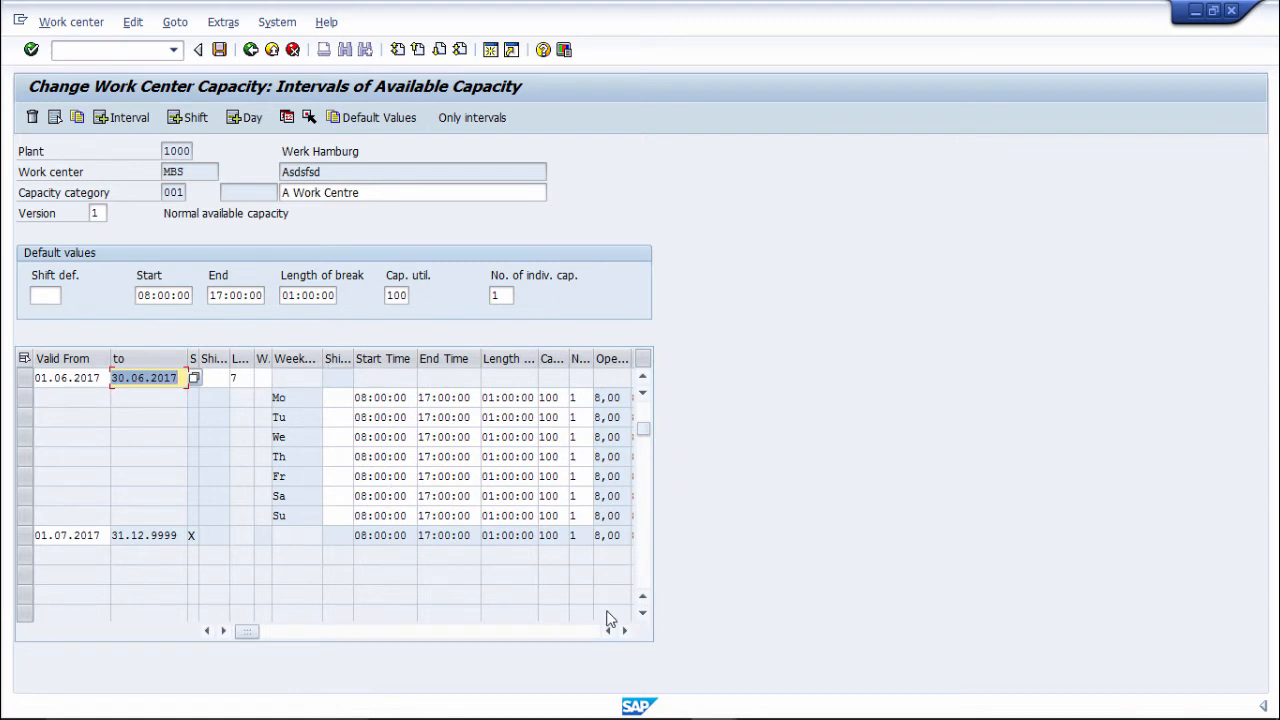
# Scroll the interval table to show the shift time columns
pyautogui.click(624, 632)
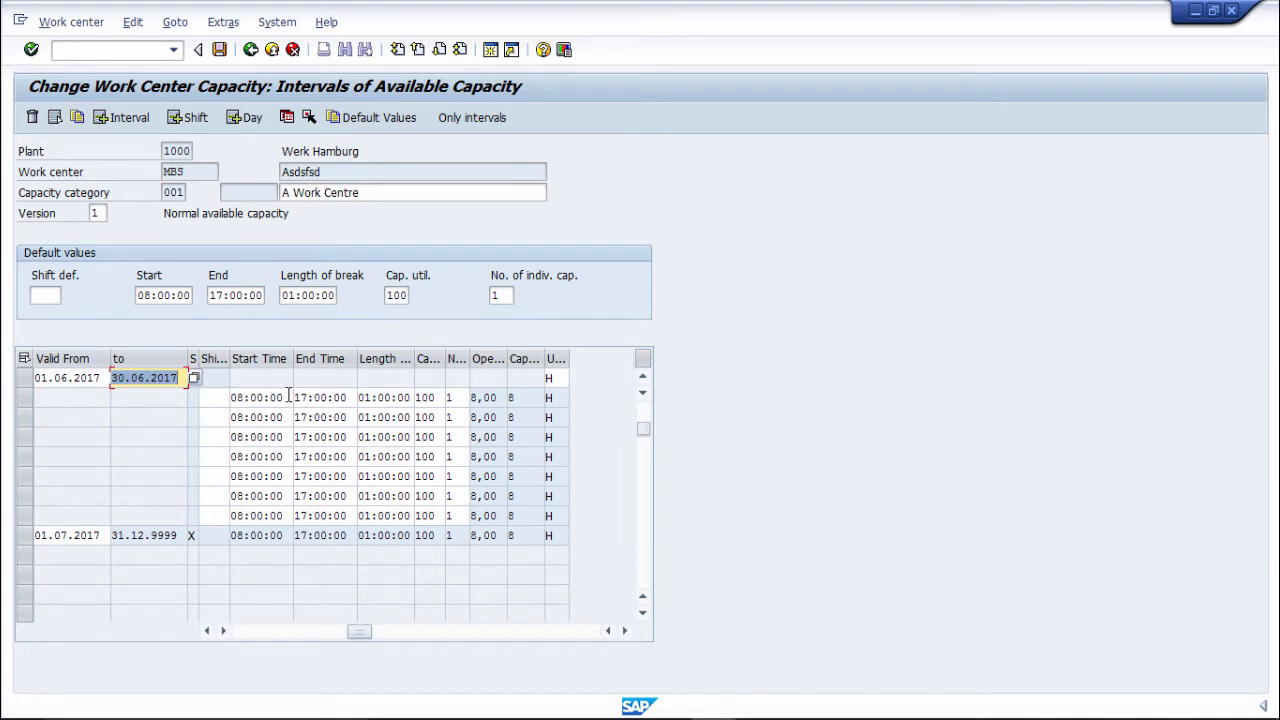
# Set Monday's shift start time to 00:00:00 and end time to 24:00:00
pyautogui.click(256, 396)
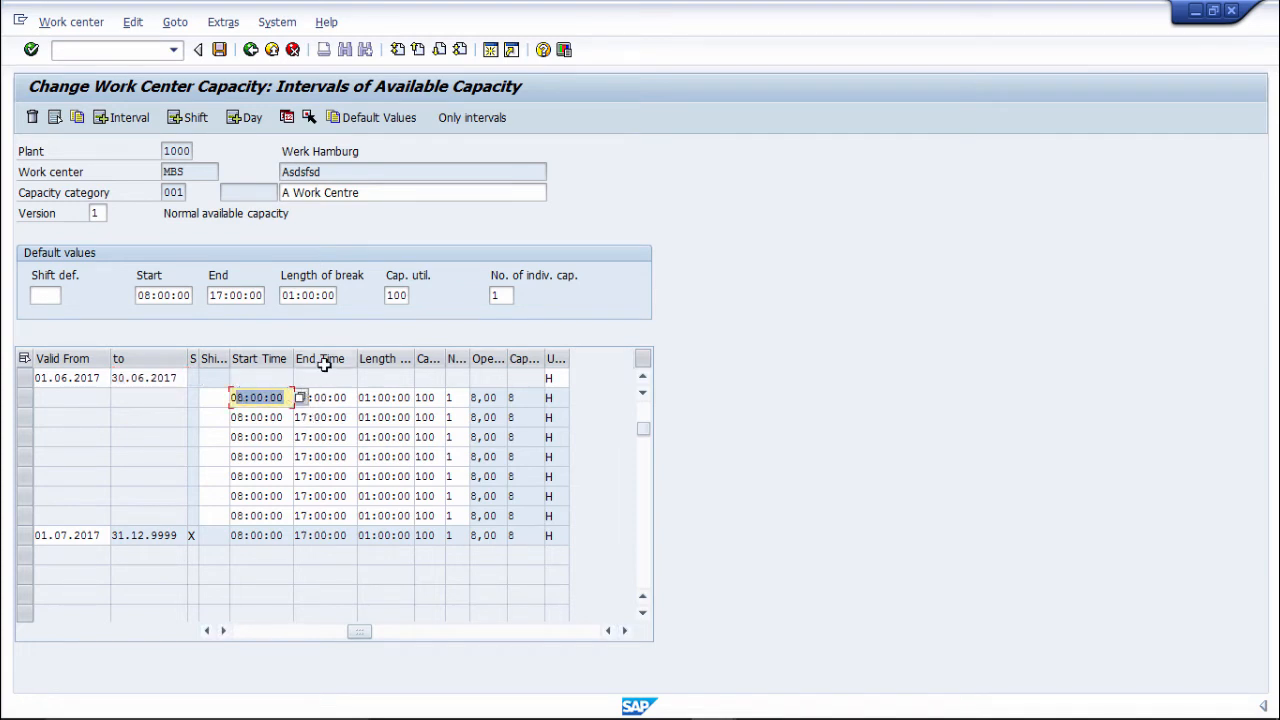
pyautogui.write('0')
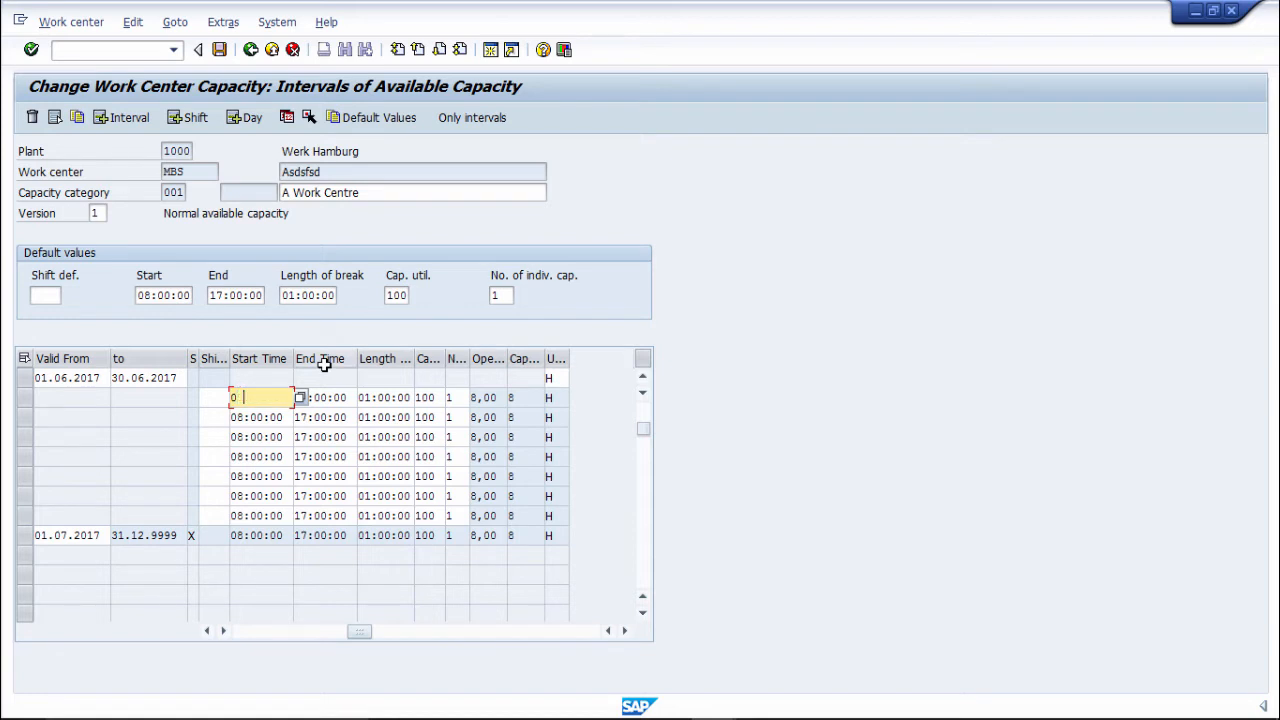
pyautogui.write('0:')
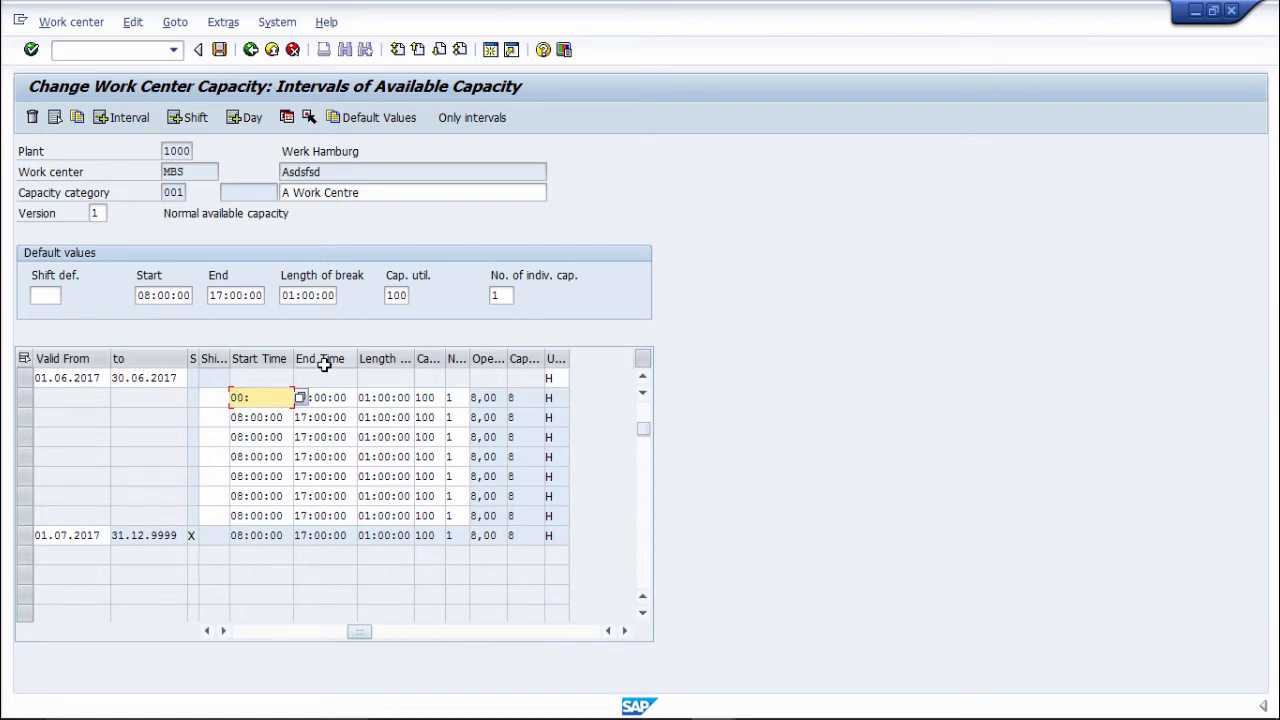
pyautogui.write('00:00:00')
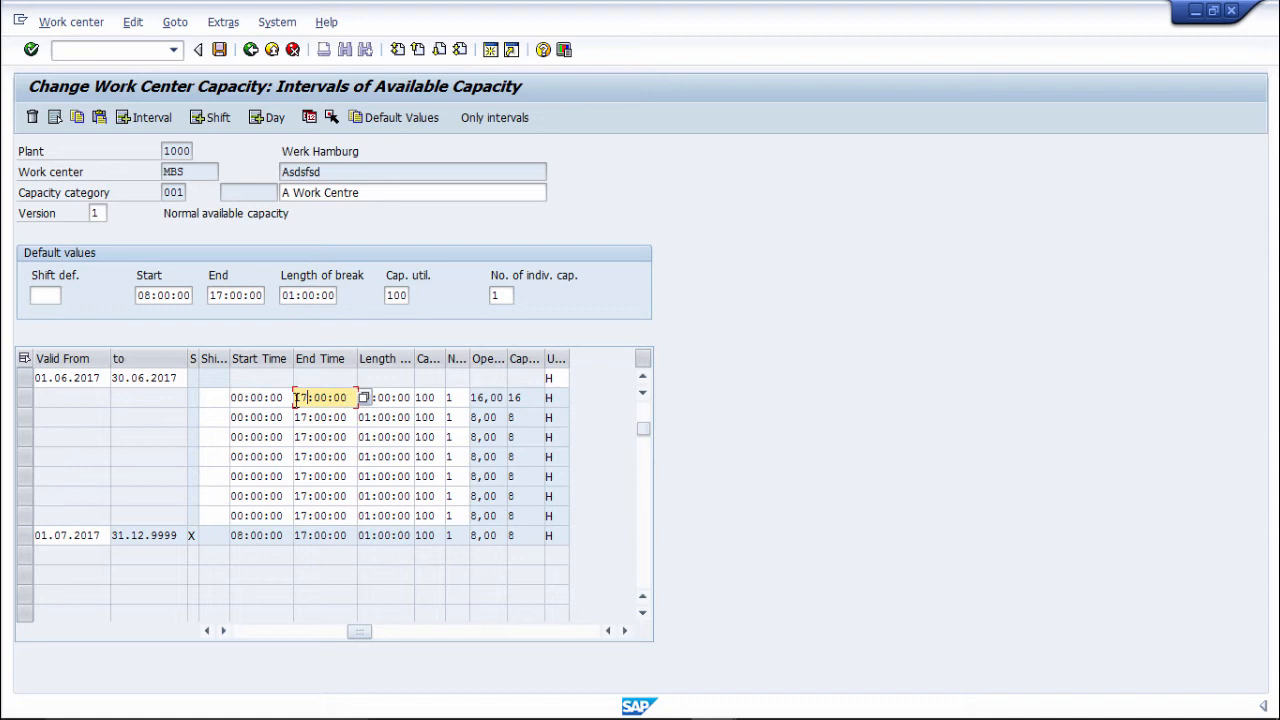
pyautogui.write('240:00')
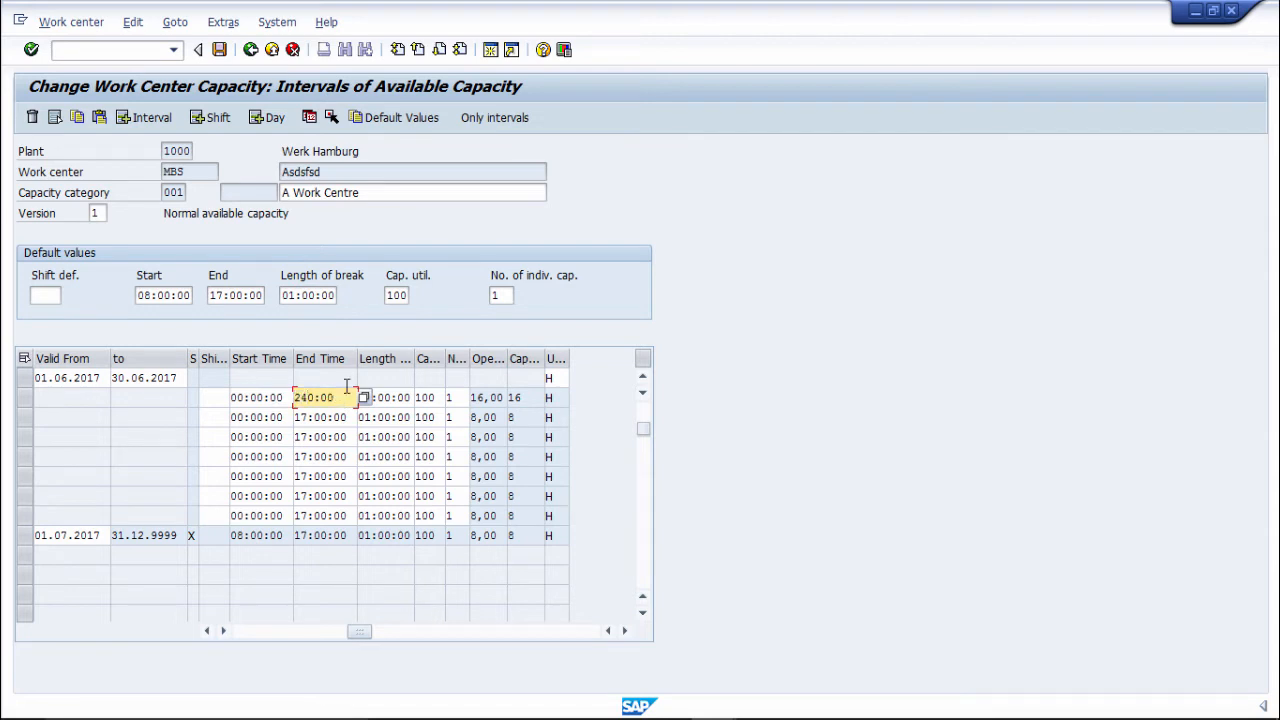
pyautogui.press('BackSpace')
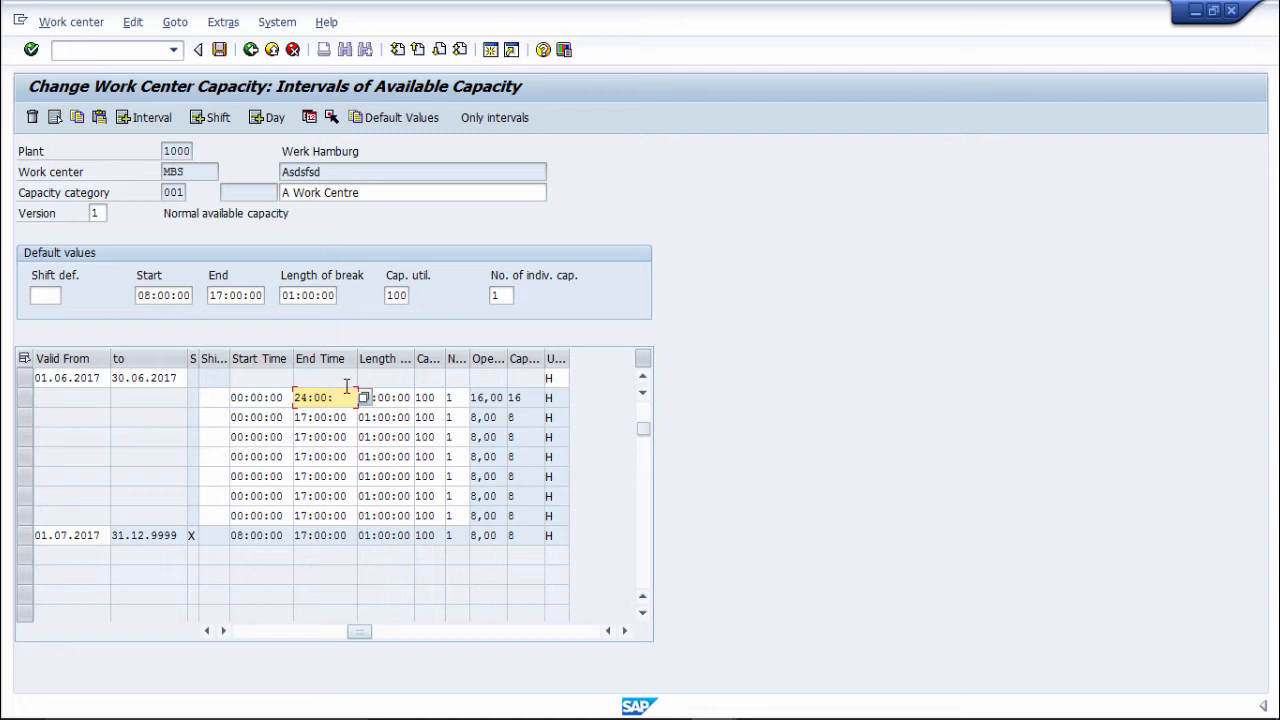
pyautogui.write('00')
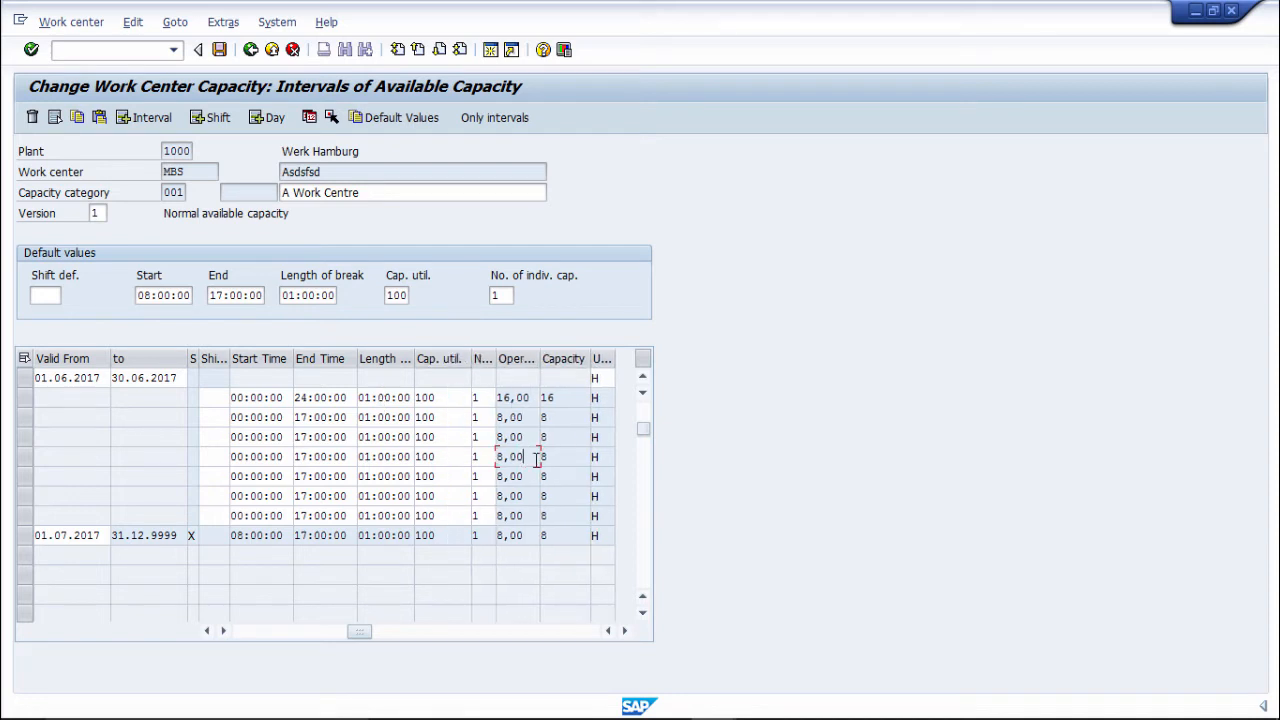
# Set Monday's capacity utilization to 90 and break length to 00:30:00
pyautogui.click(440, 396)
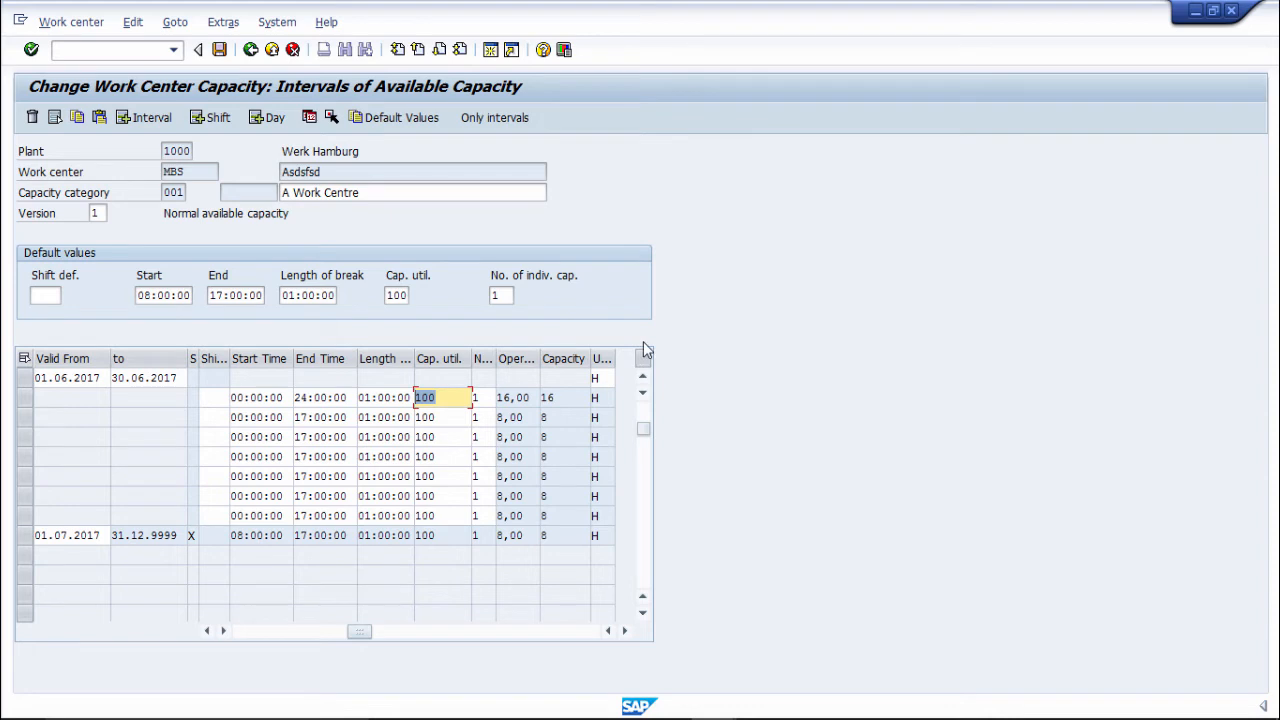
pyautogui.write('90')
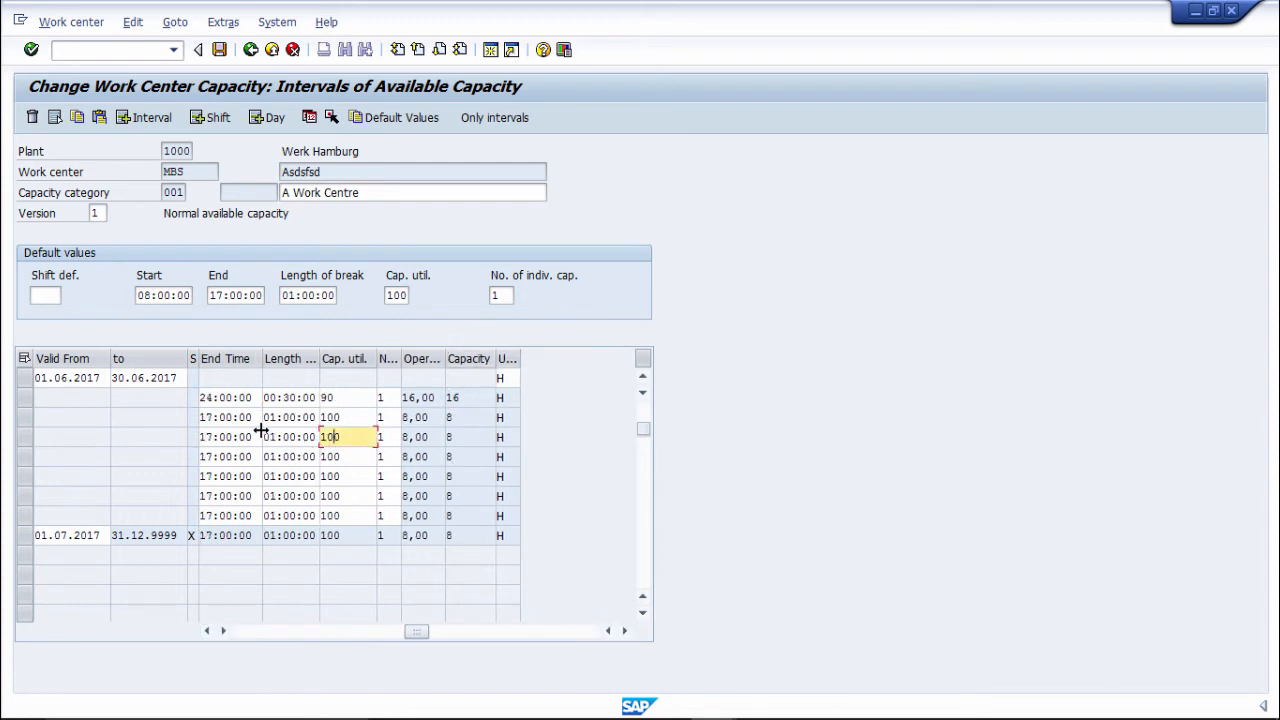
pyautogui.click(608, 632)
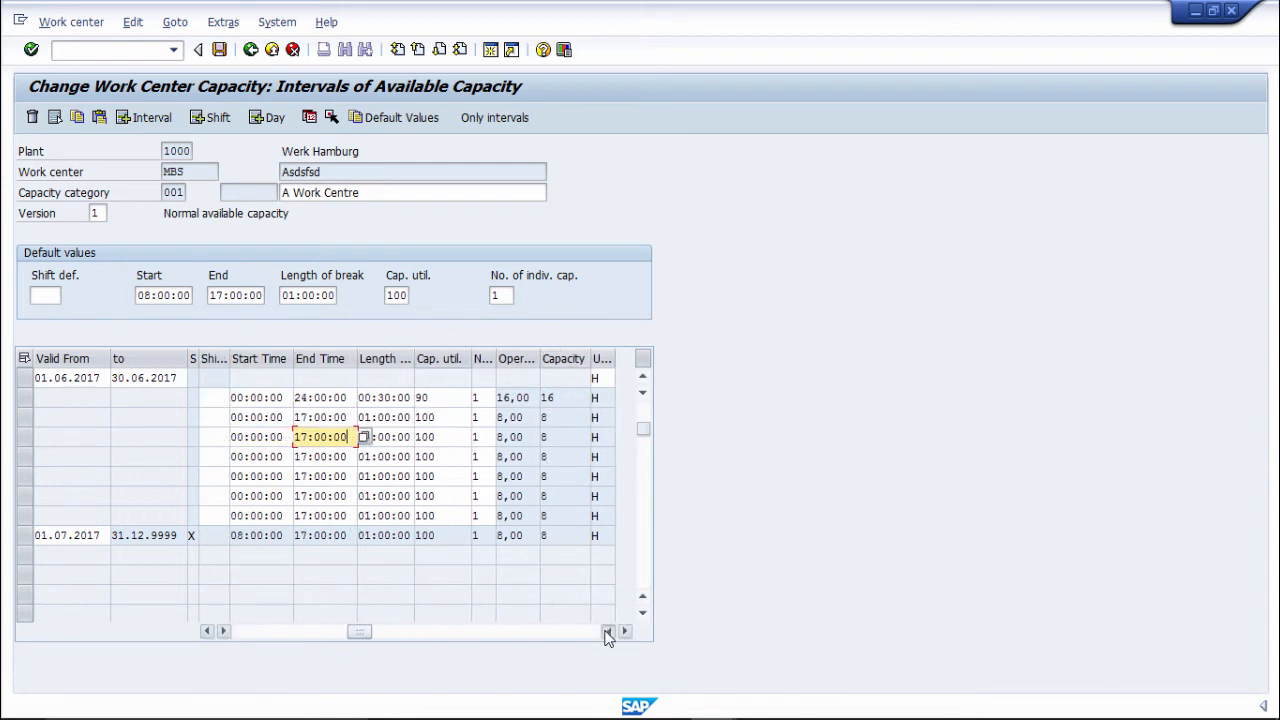
pyautogui.click(624, 632)
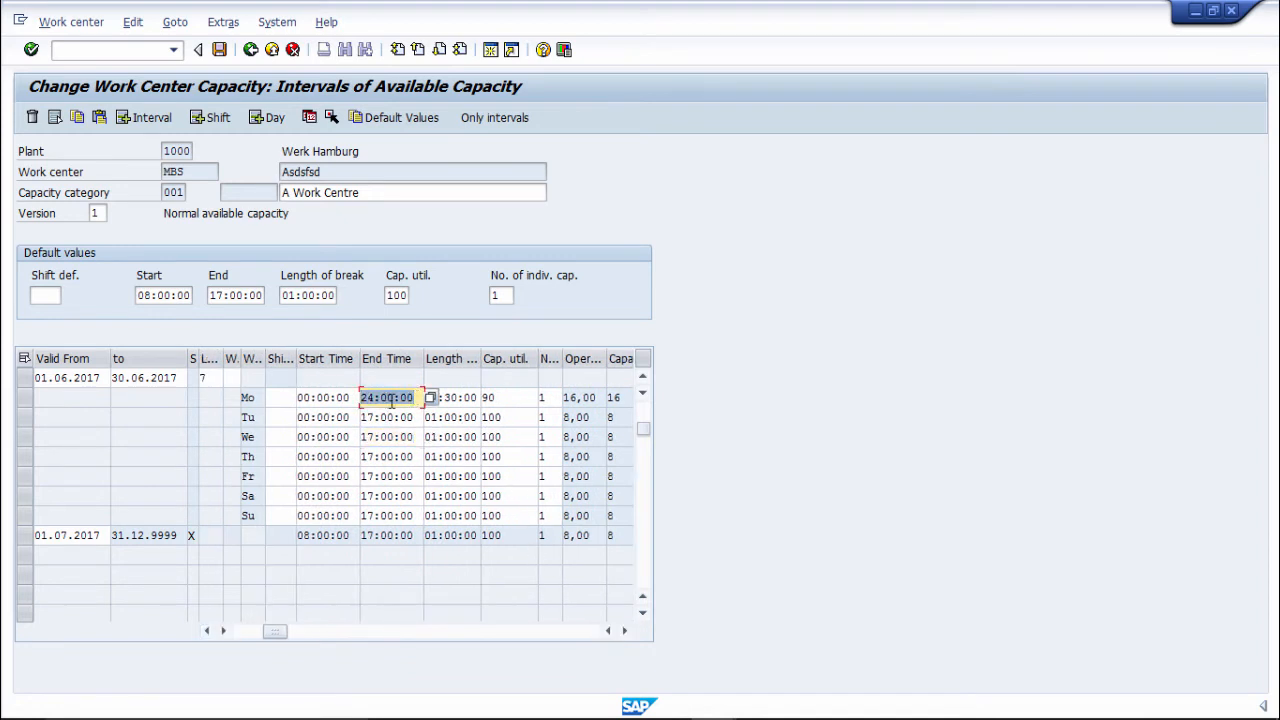
# Set weekday end times to 24:00:00 and Saturday and Sunday end times to 00:00:00
pyautogui.click(388, 418)
pyautogui.write('24')
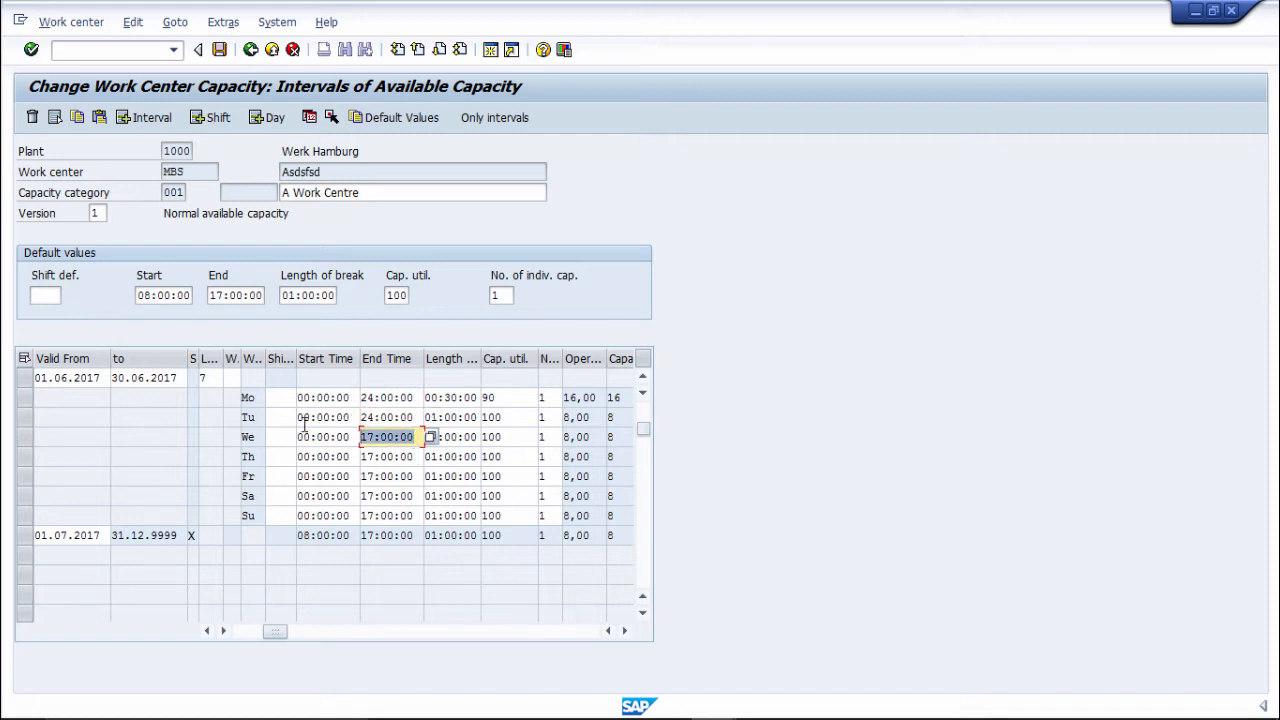
pyautogui.click(386, 456)
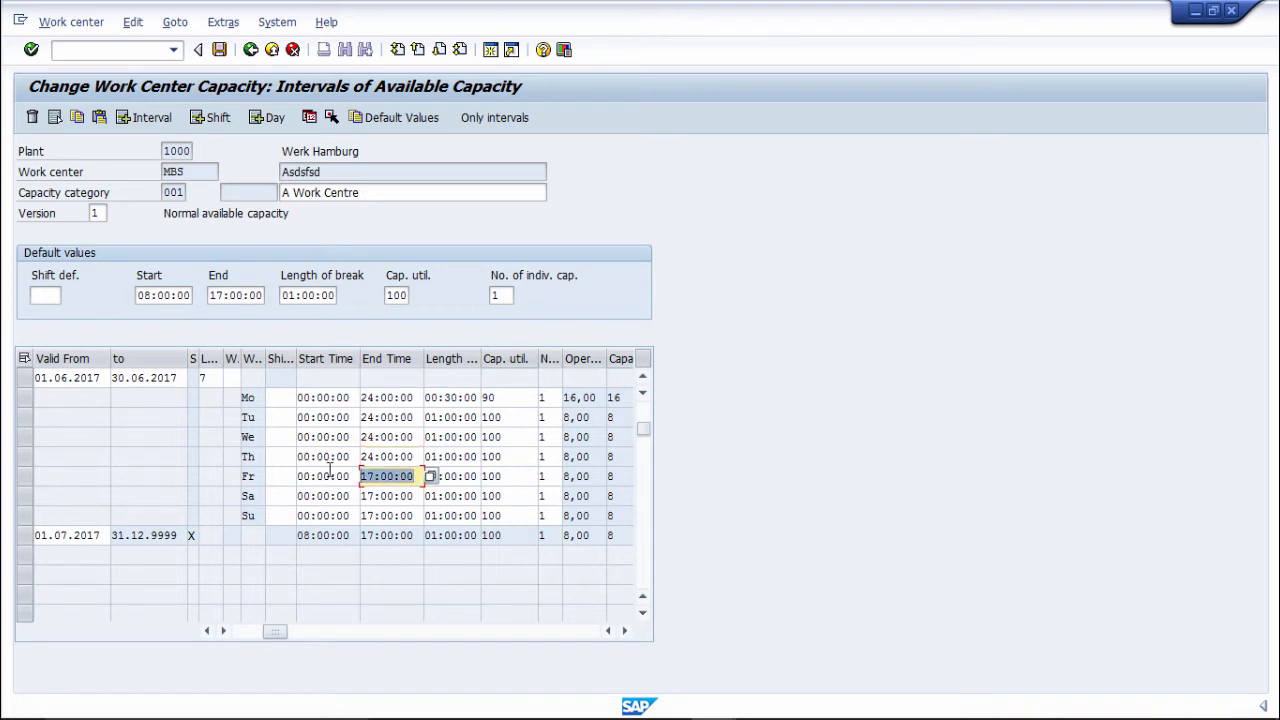
pyautogui.write('24:00:00')
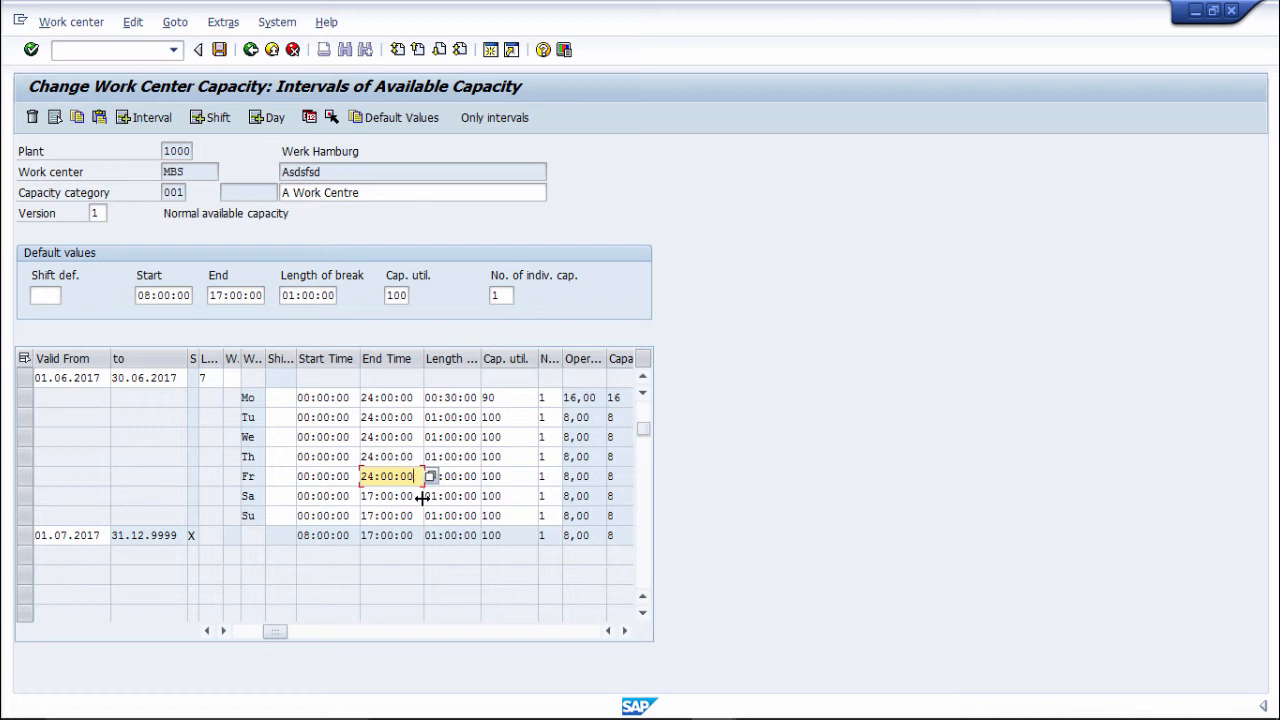
pyautogui.click(388, 496)
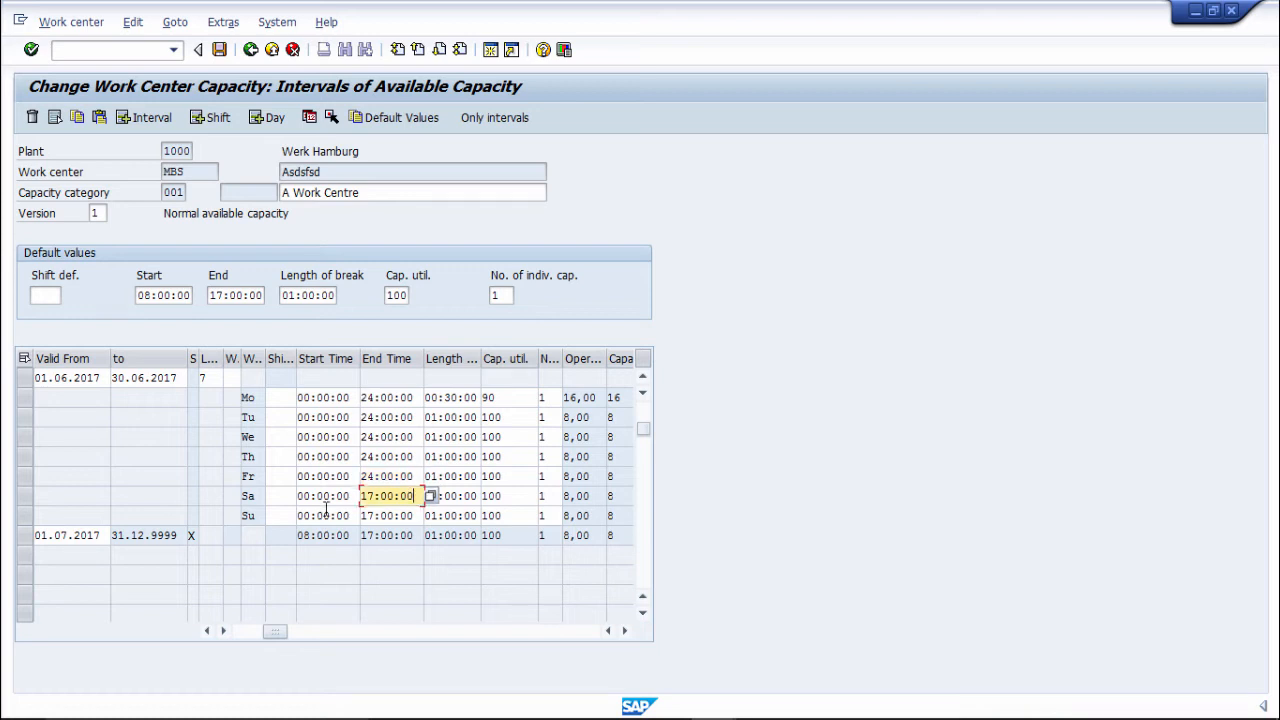
pyautogui.write('00')
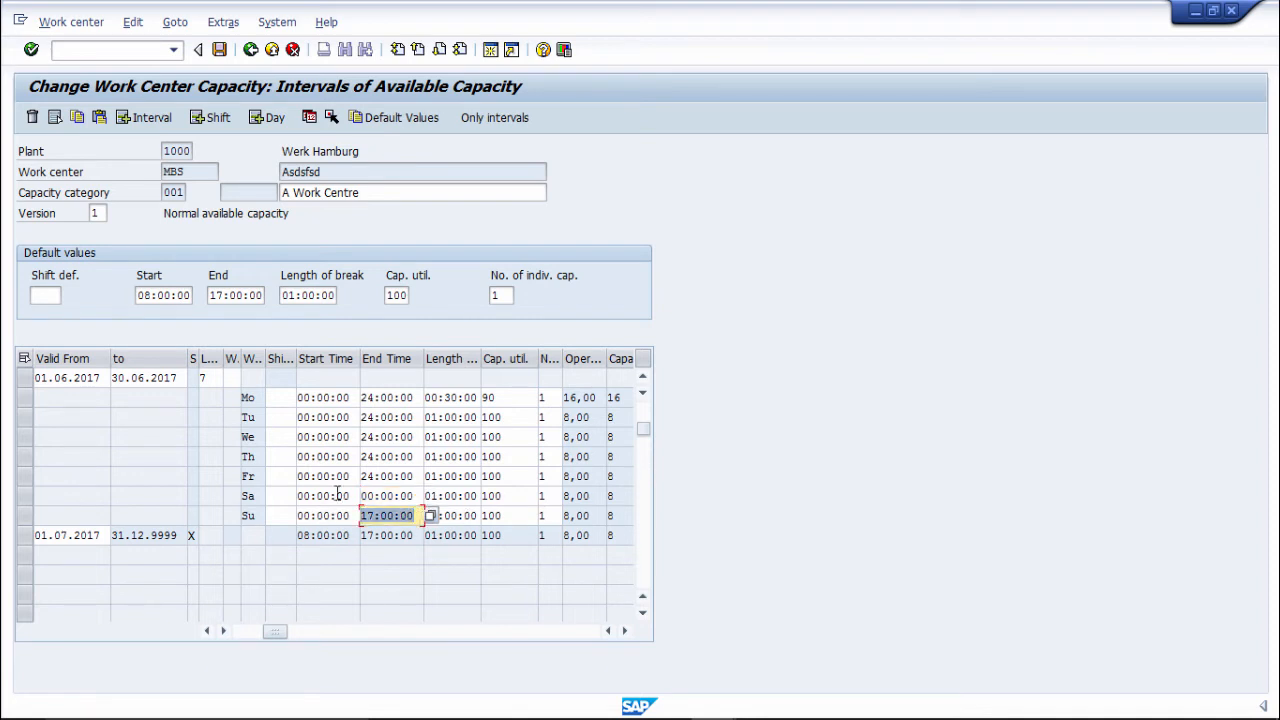
pyautogui.write('00:')
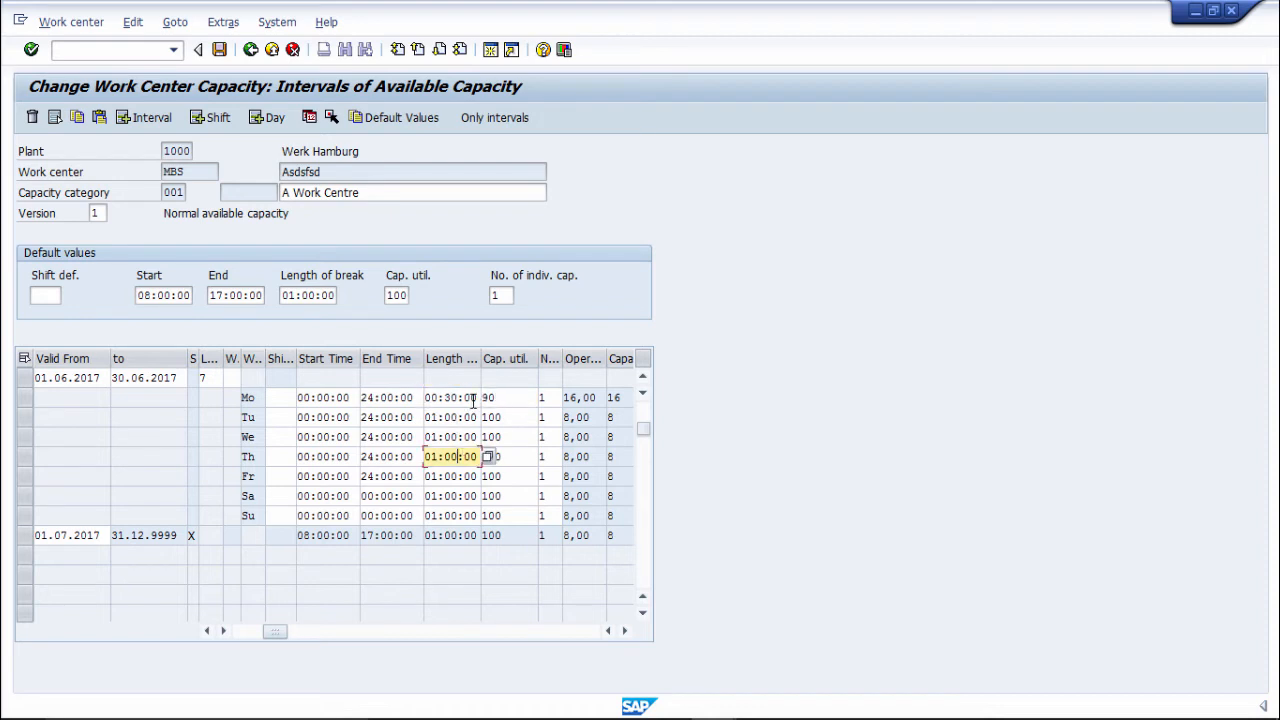
# Give every day a 00:30:00 break and 90% capacity utilization, including Saturday
pyautogui.click(450, 396)
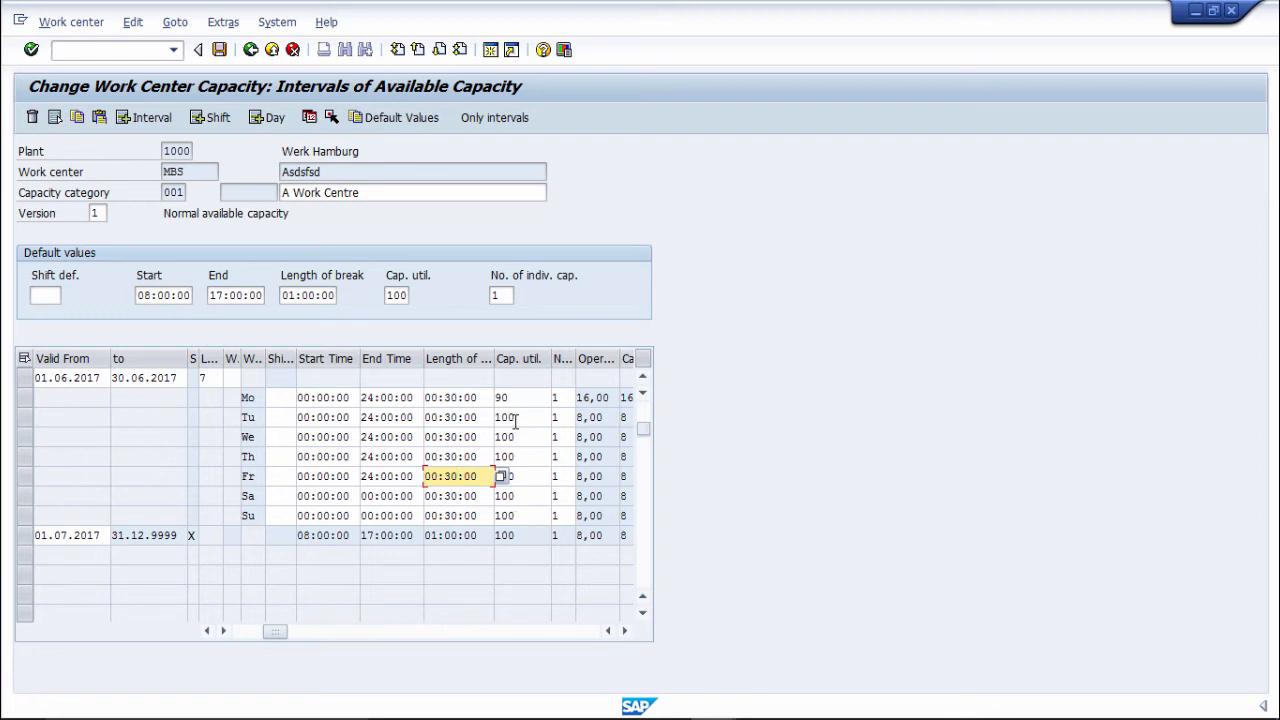
pyautogui.click(520, 396)
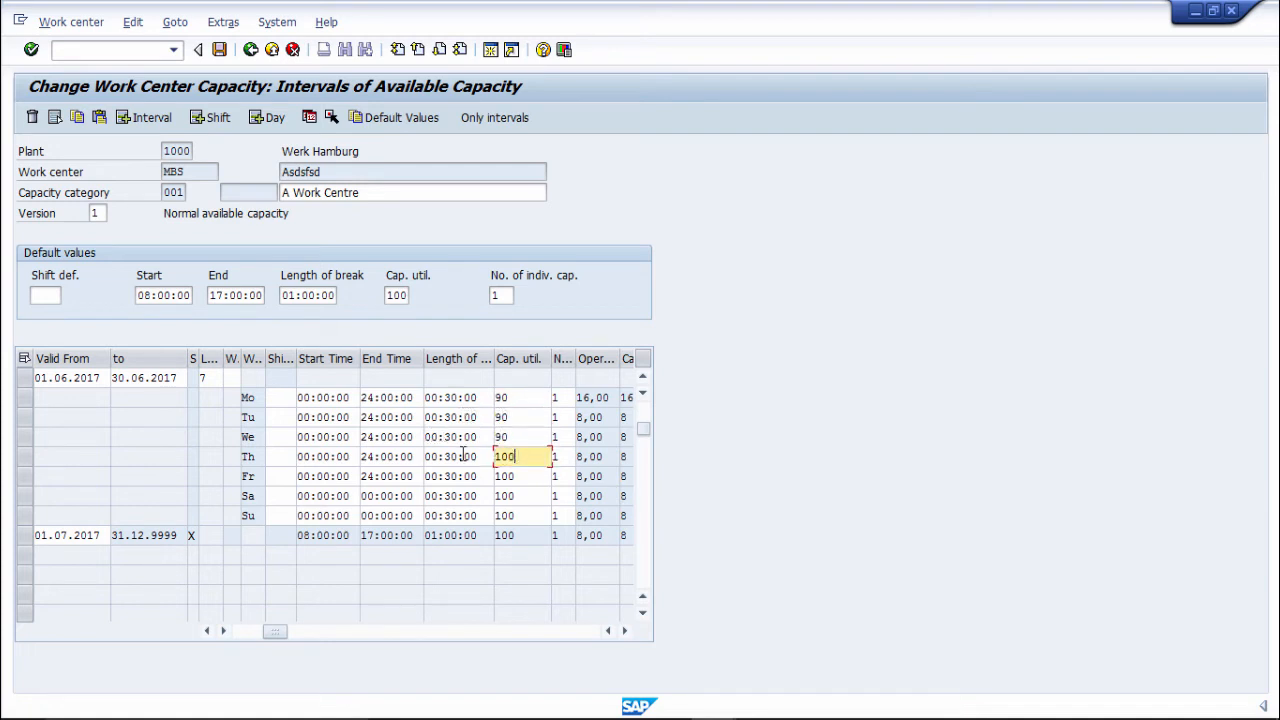
pyautogui.click(520, 476)
pyautogui.write('90')
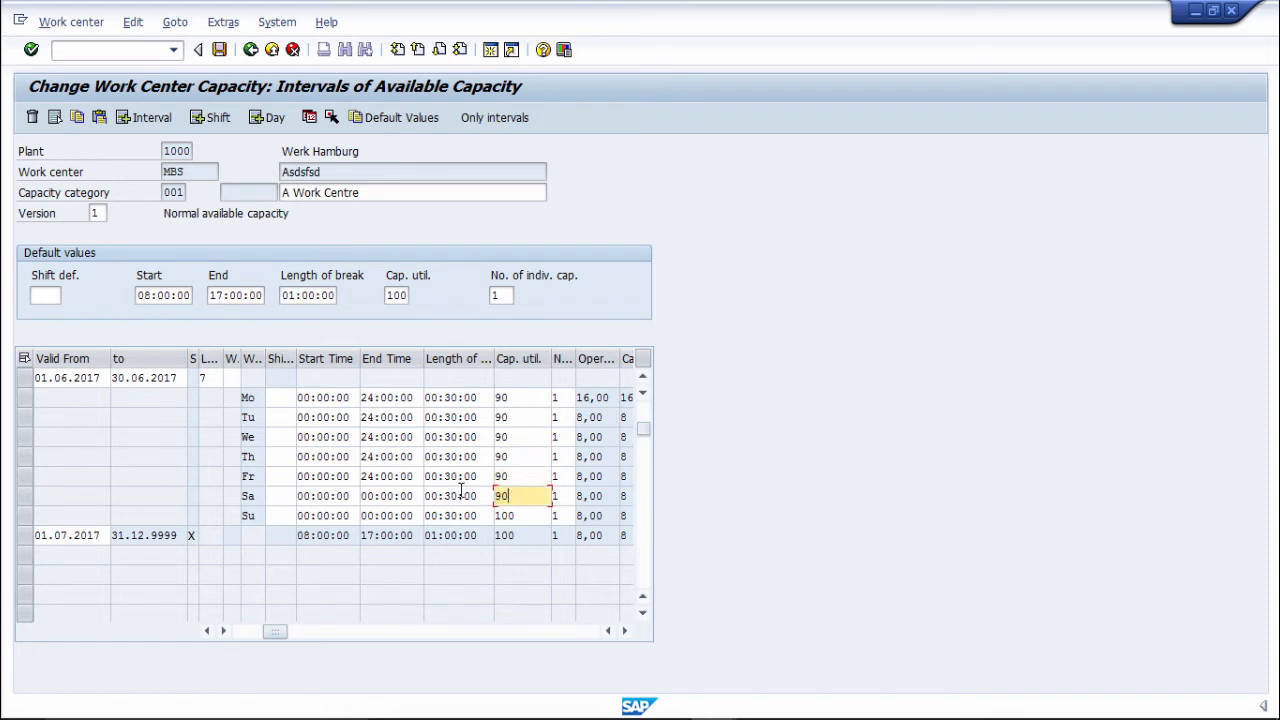
pyautogui.click(520, 516)
pyautogui.write('90')
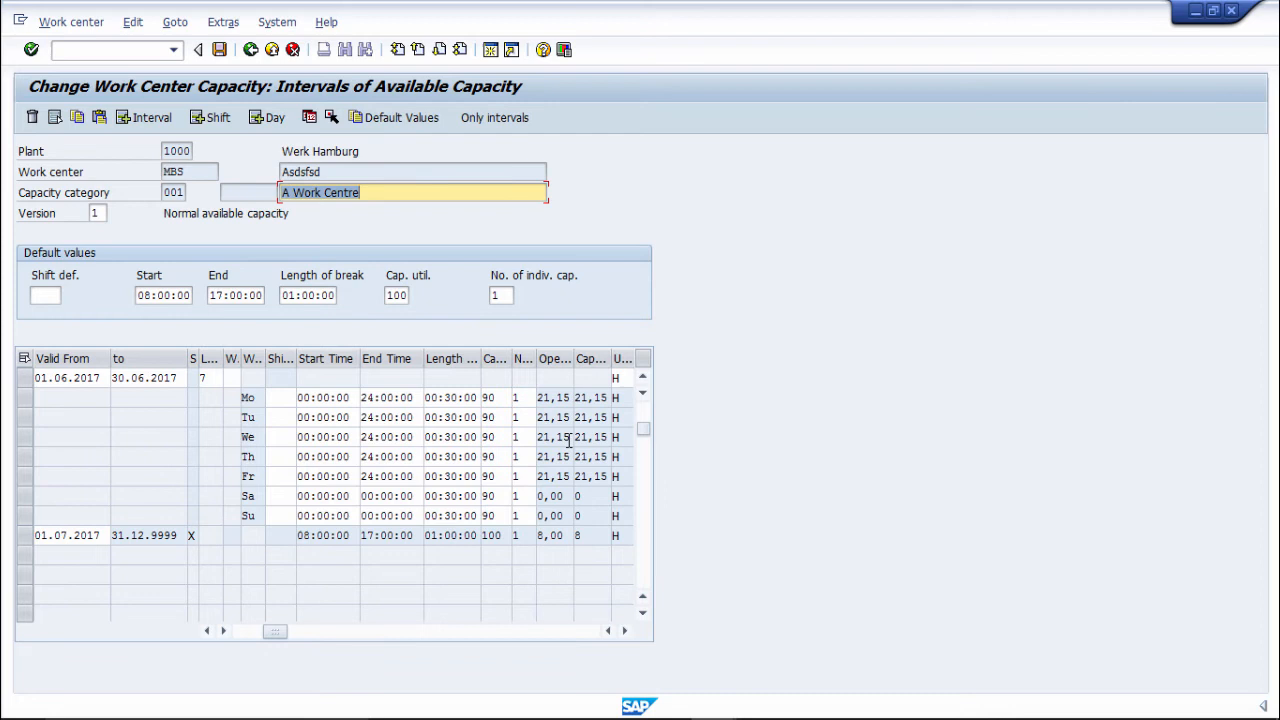
pyautogui.moveTo(544, 372)
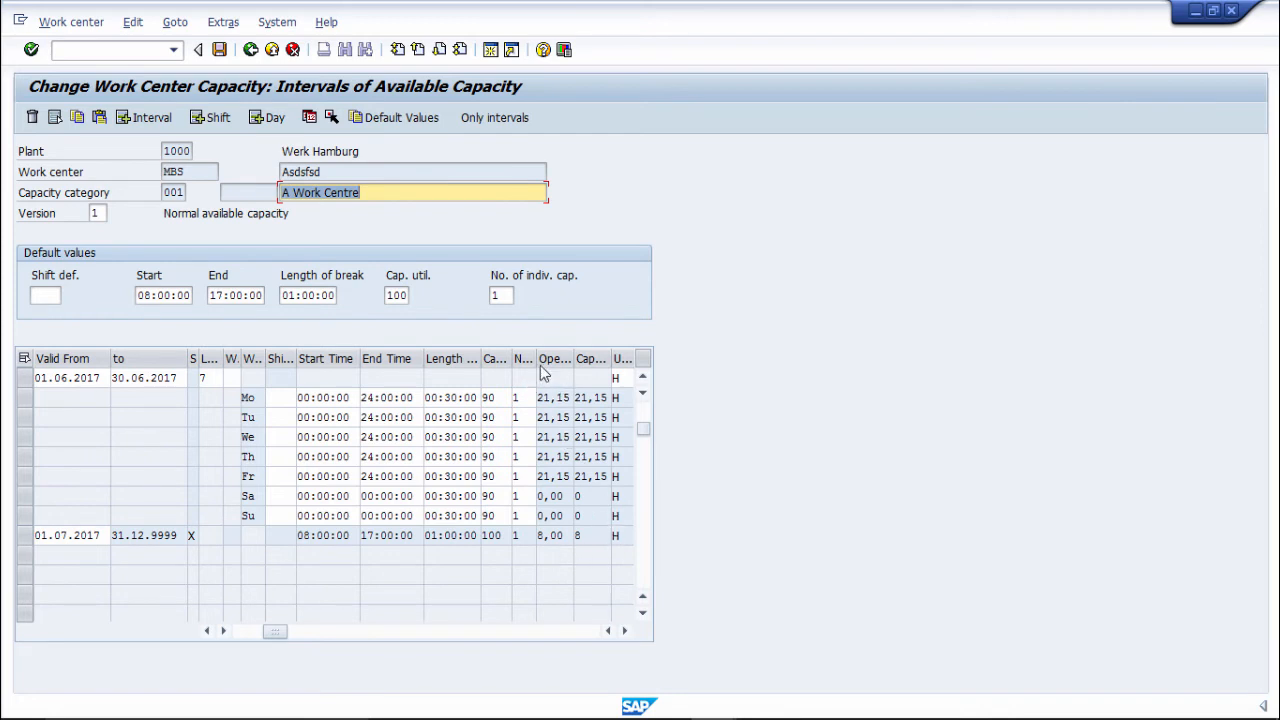
pyautogui.moveTo(576, 356)
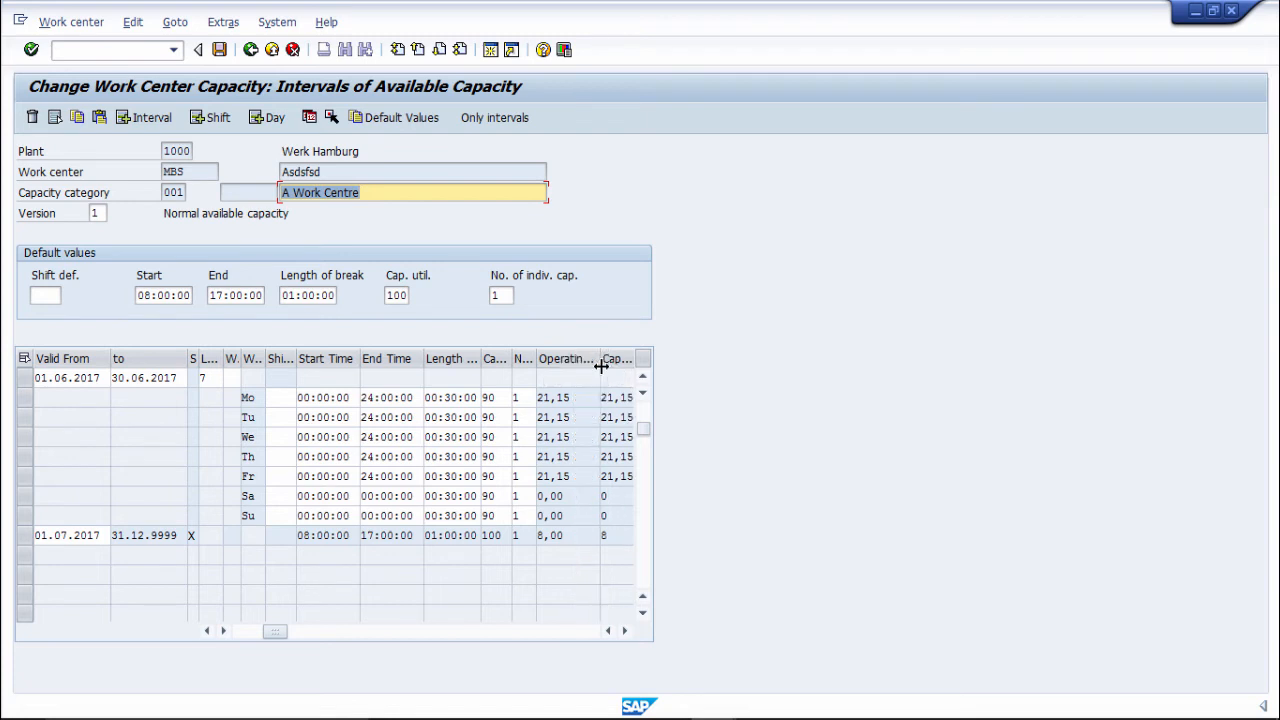
# Scroll right to view the operating time columns: 21.15 hours weekdays, 0.00 weekends
pyautogui.click(624, 632)
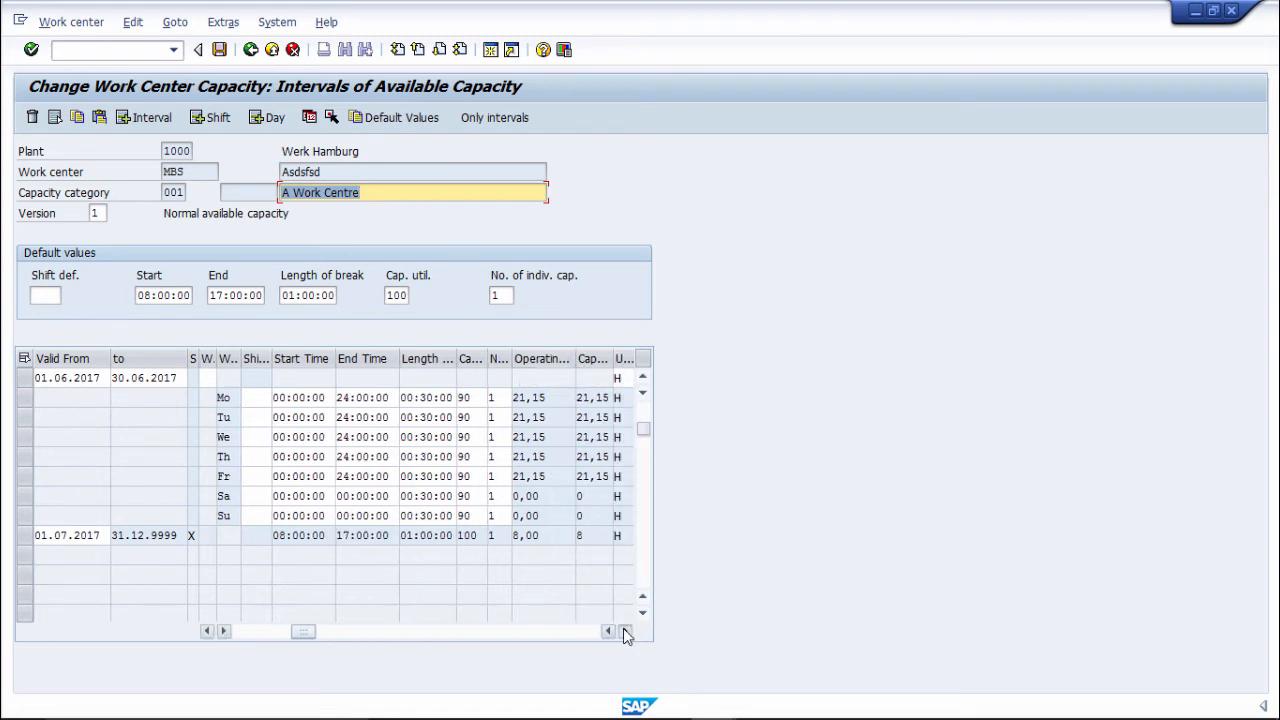
pyautogui.click(624, 632)
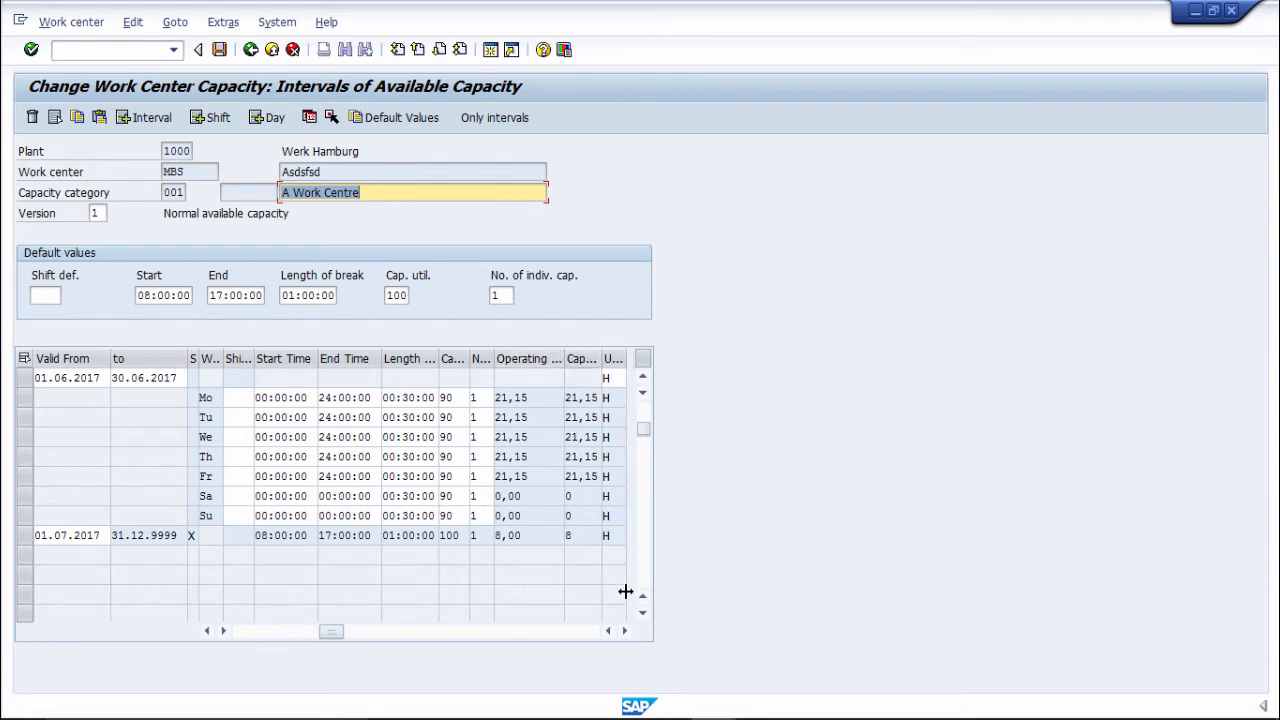
pyautogui.hscroll(3)
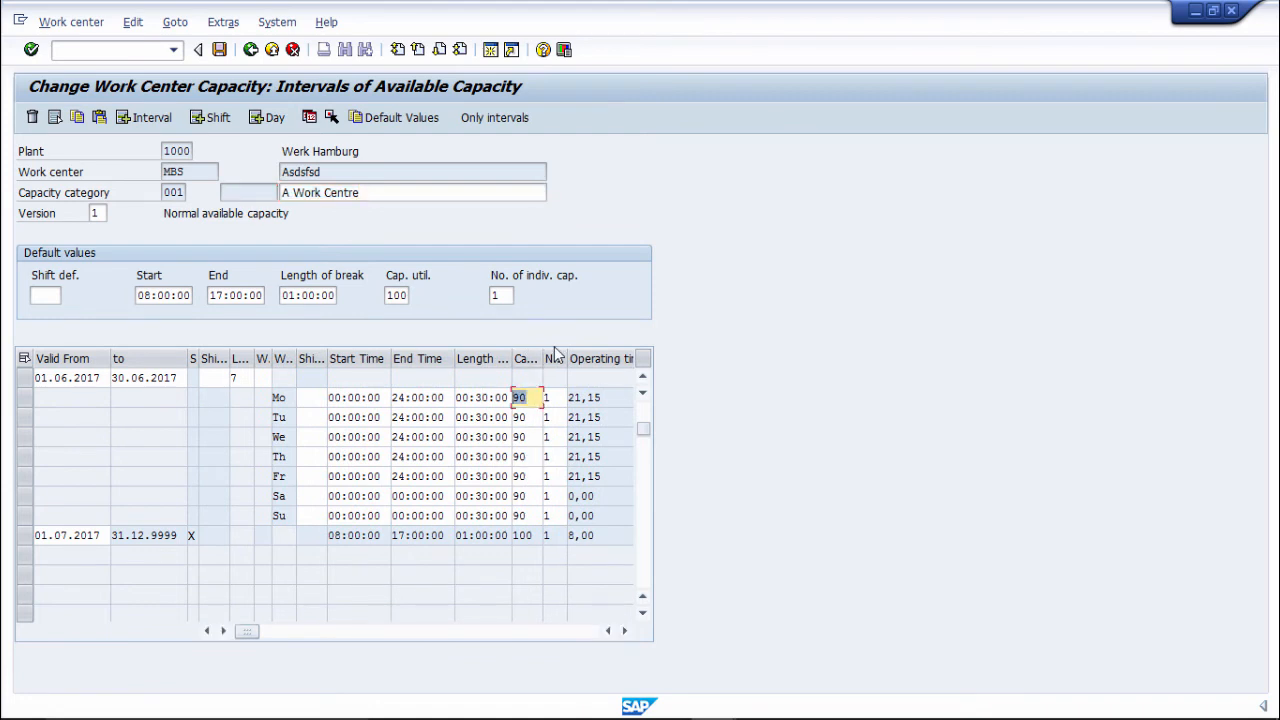
pyautogui.write('75')
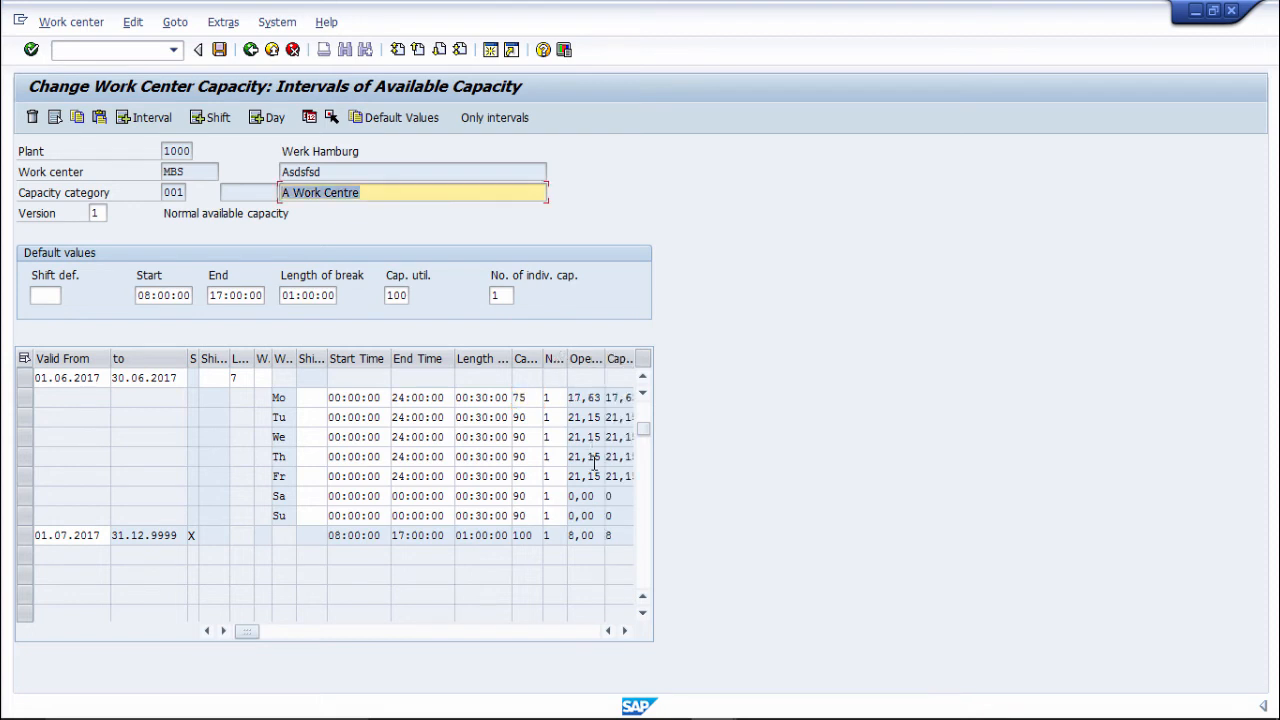
pyautogui.click(624, 632)
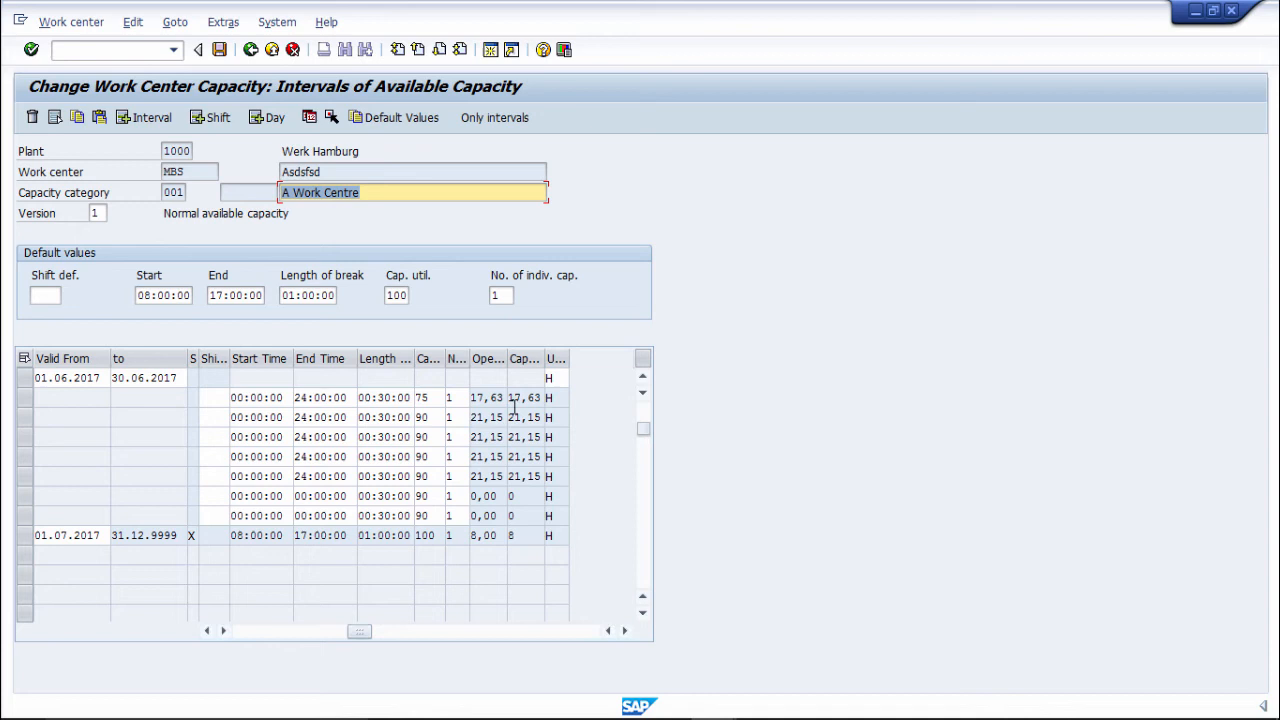
pyautogui.click(420, 396)
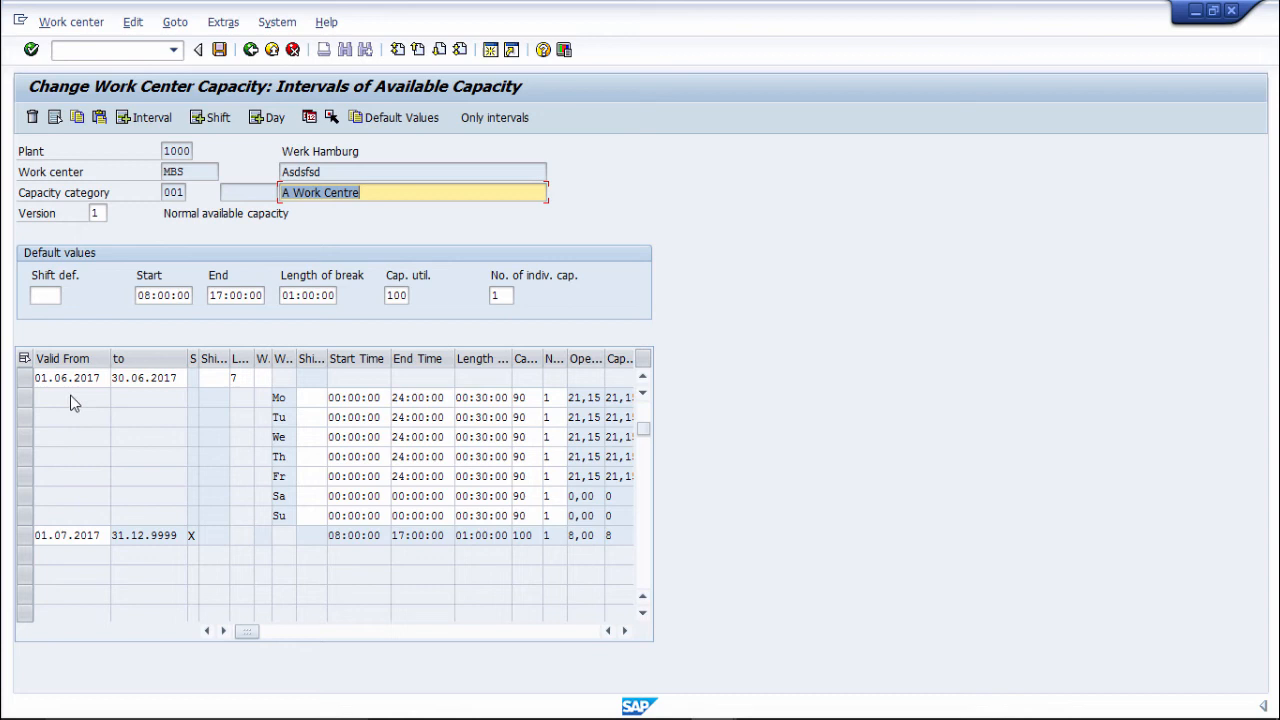
pyautogui.moveTo(144, 398)
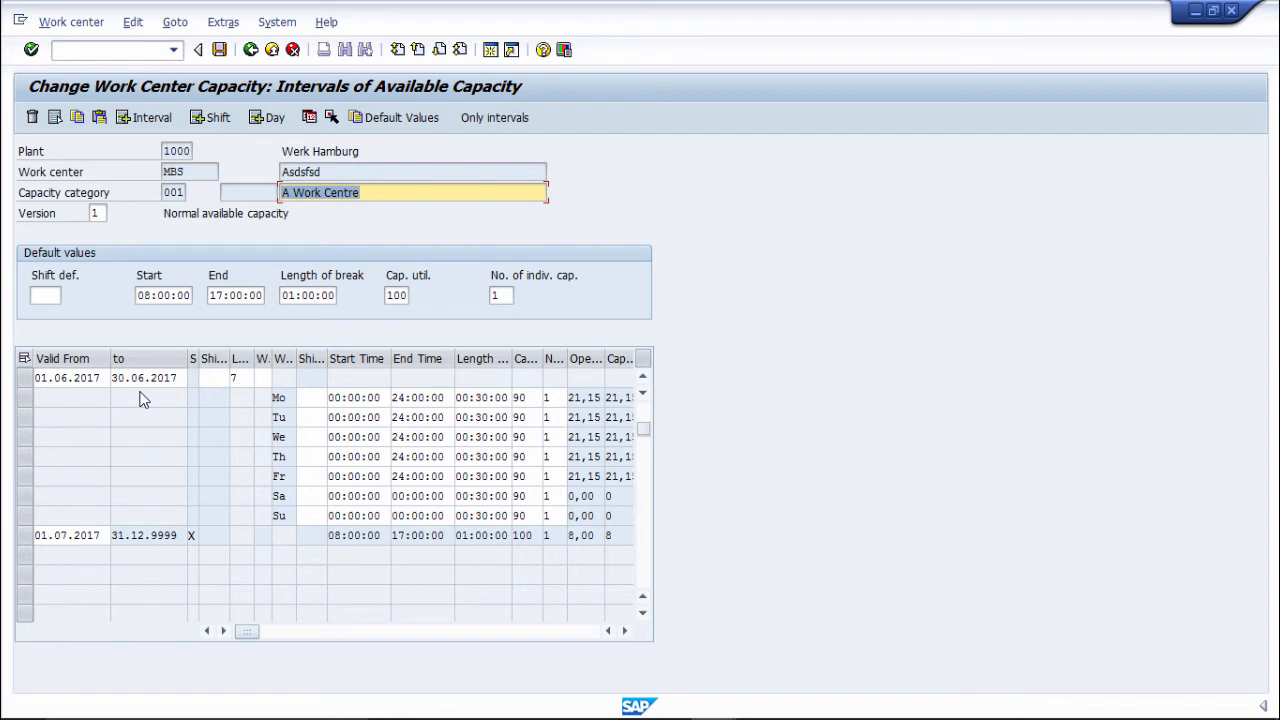
pyautogui.moveTo(540, 482)
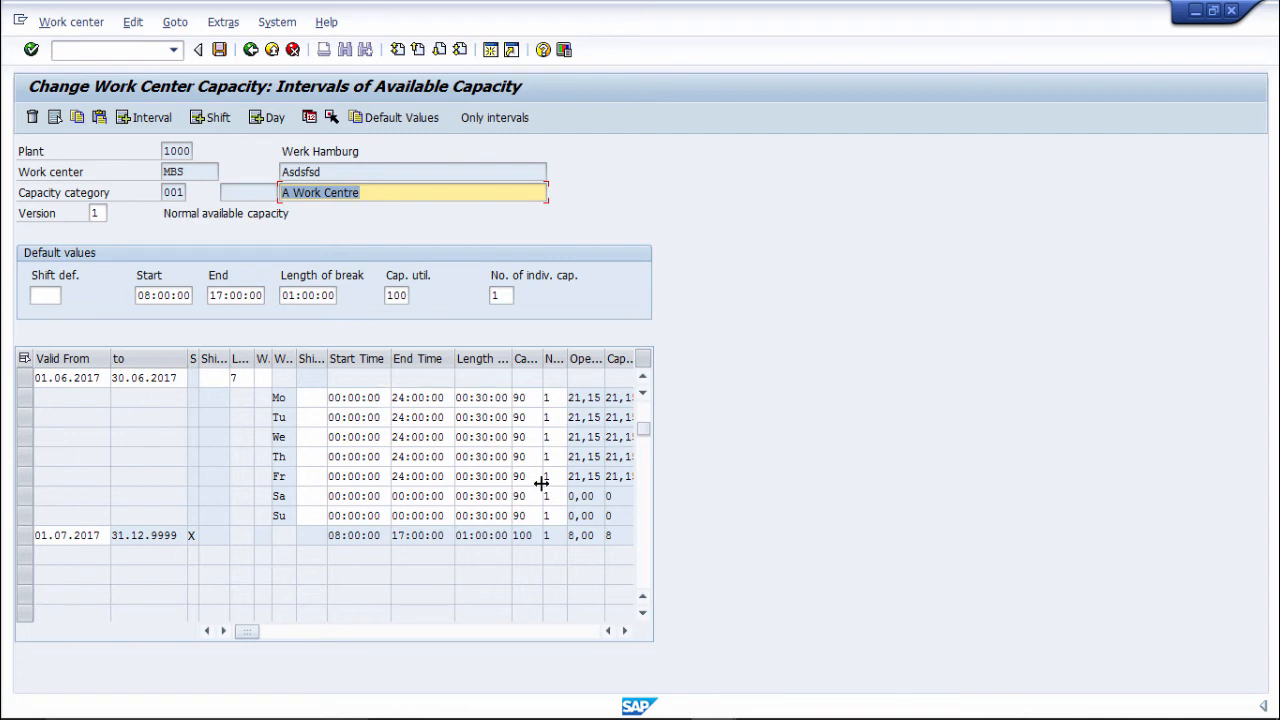
pyautogui.click(624, 632)
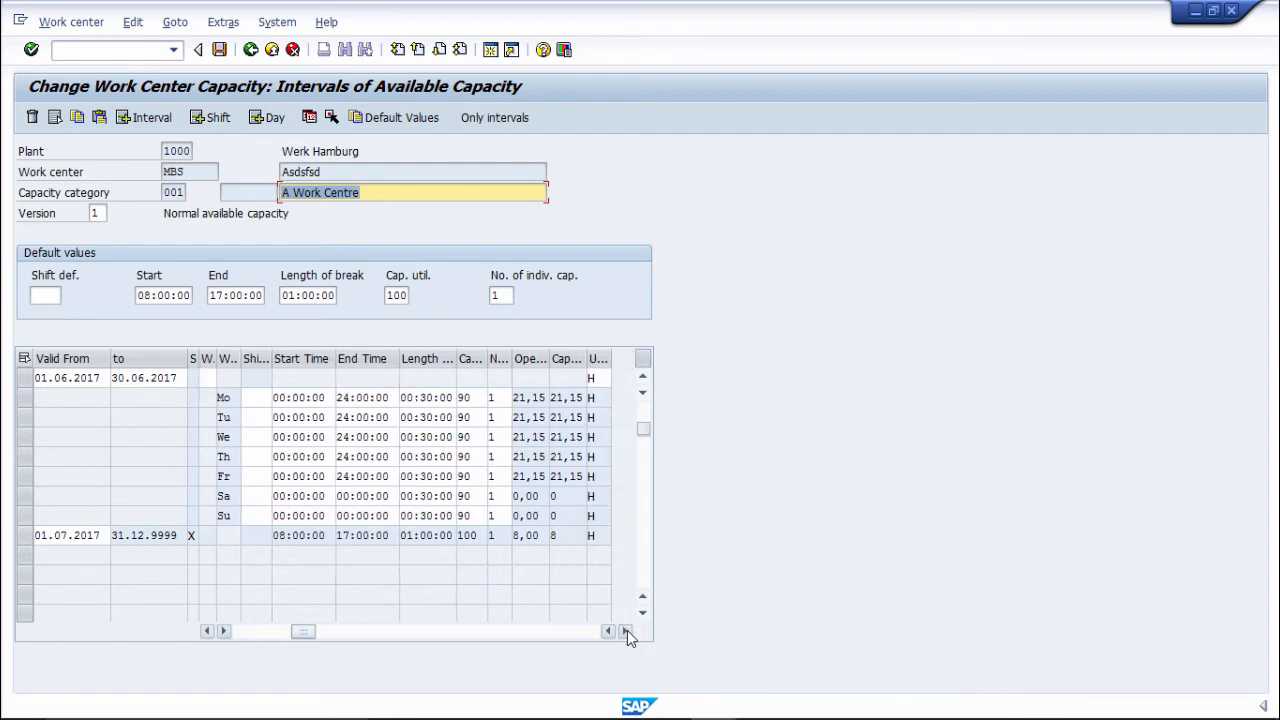
pyautogui.click(624, 632)
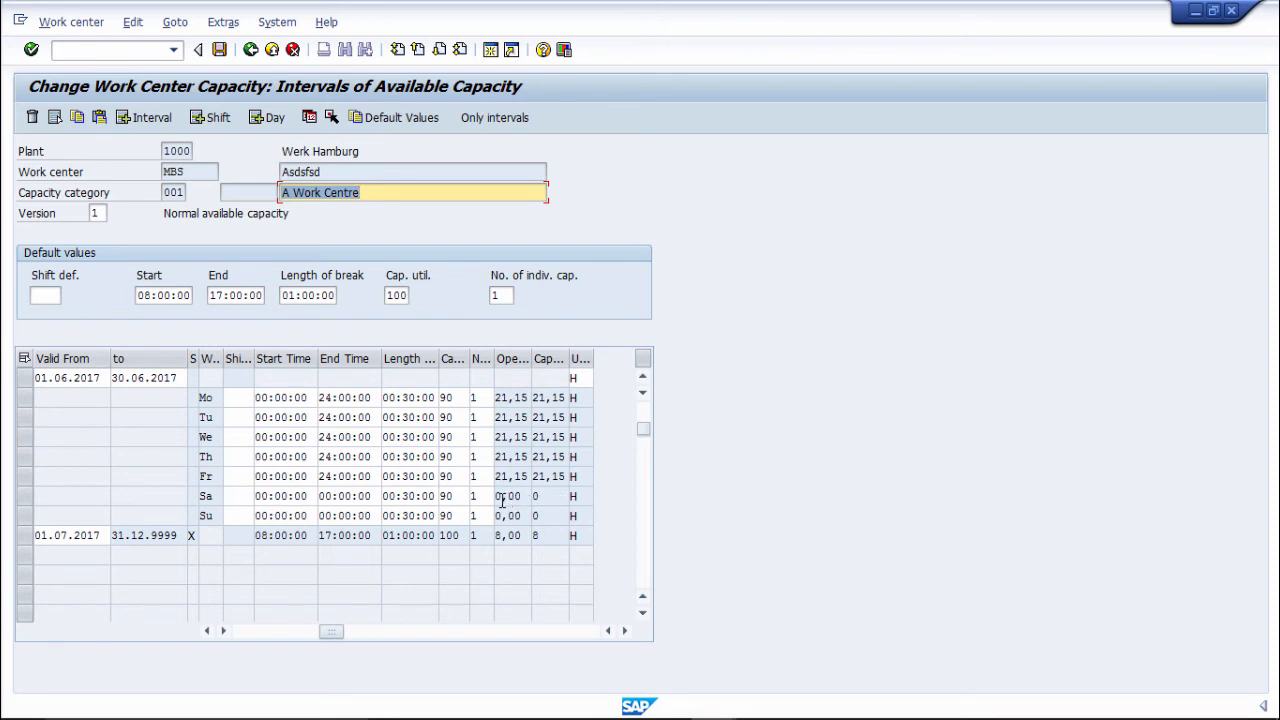
pyautogui.click(512, 496)
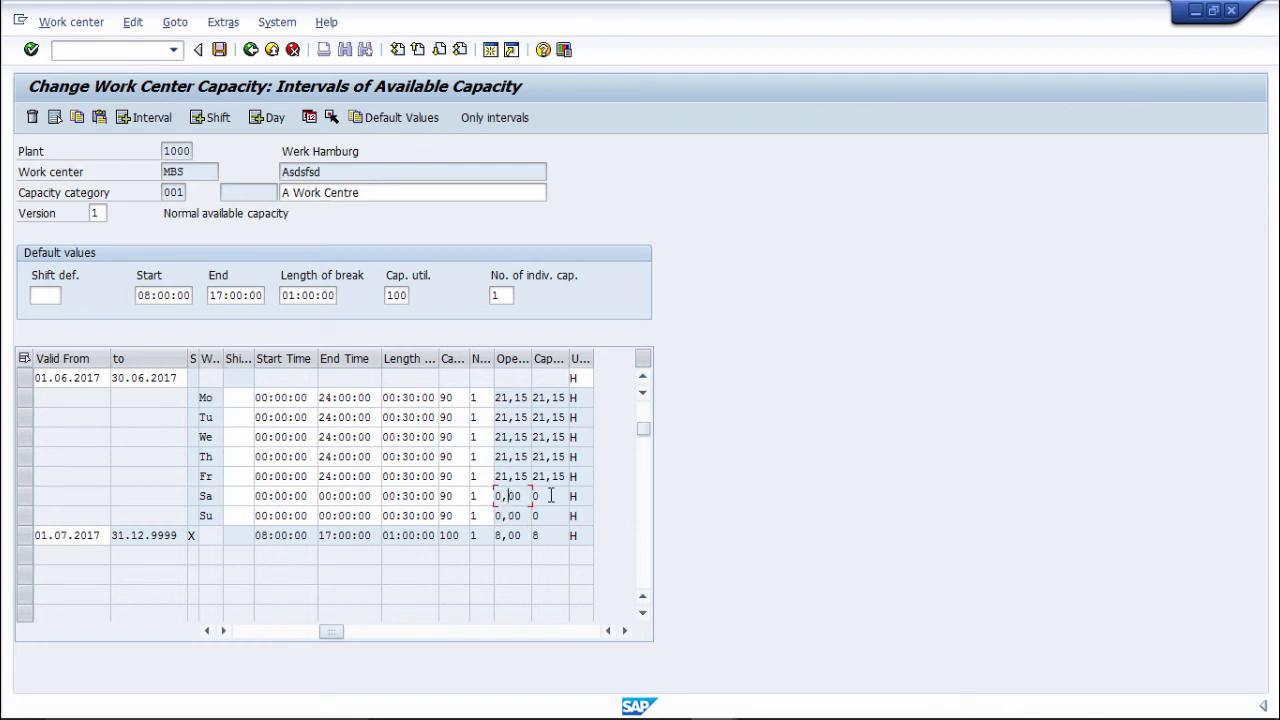
pyautogui.click(510, 516)
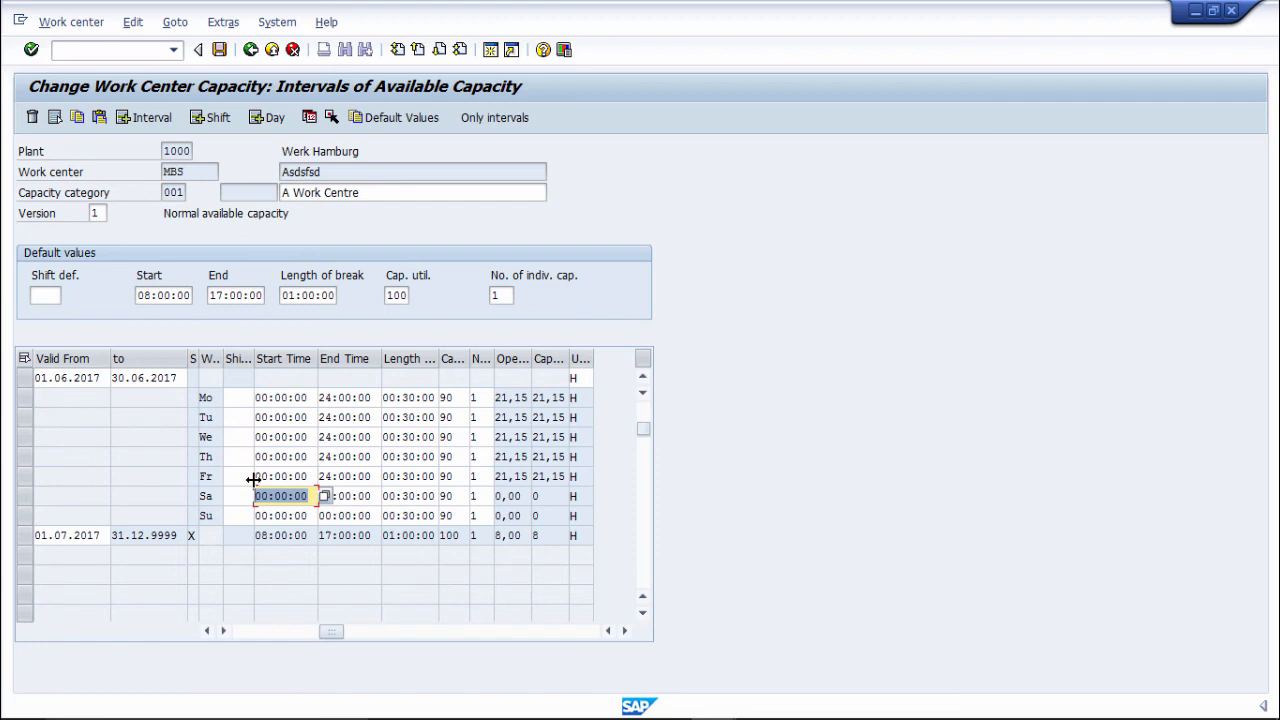
pyautogui.write('11')
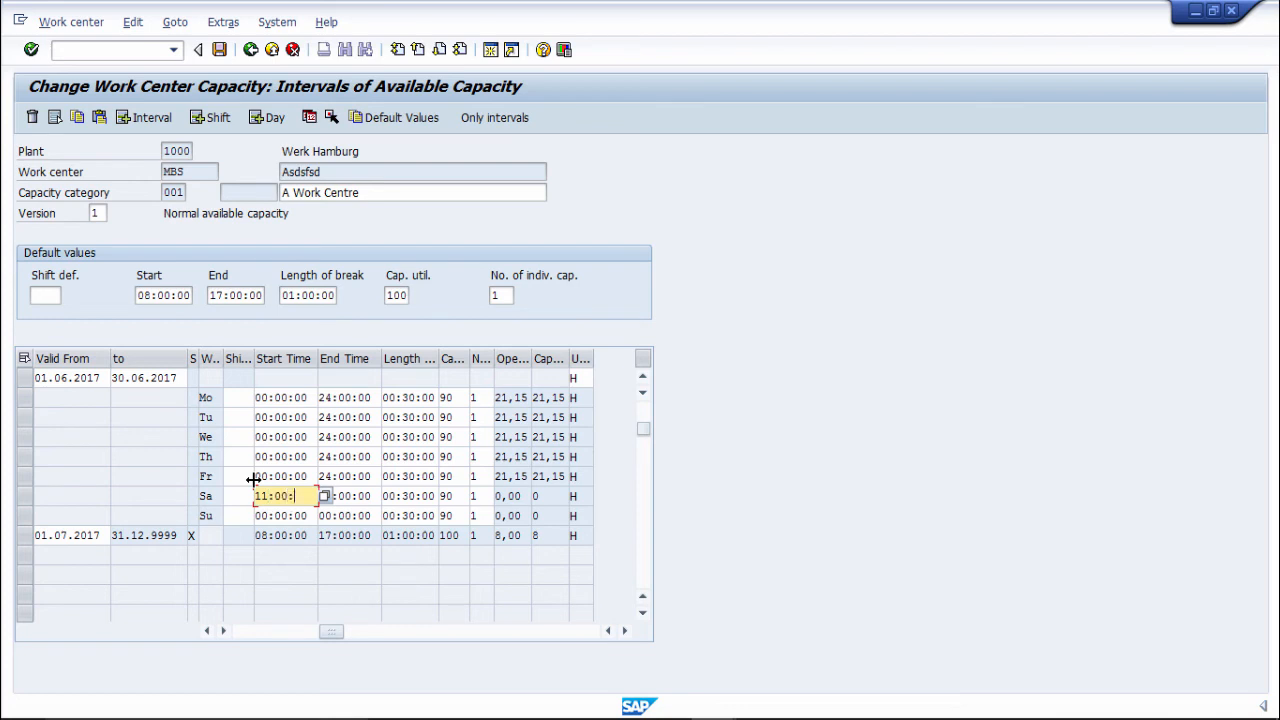
pyautogui.write('00')
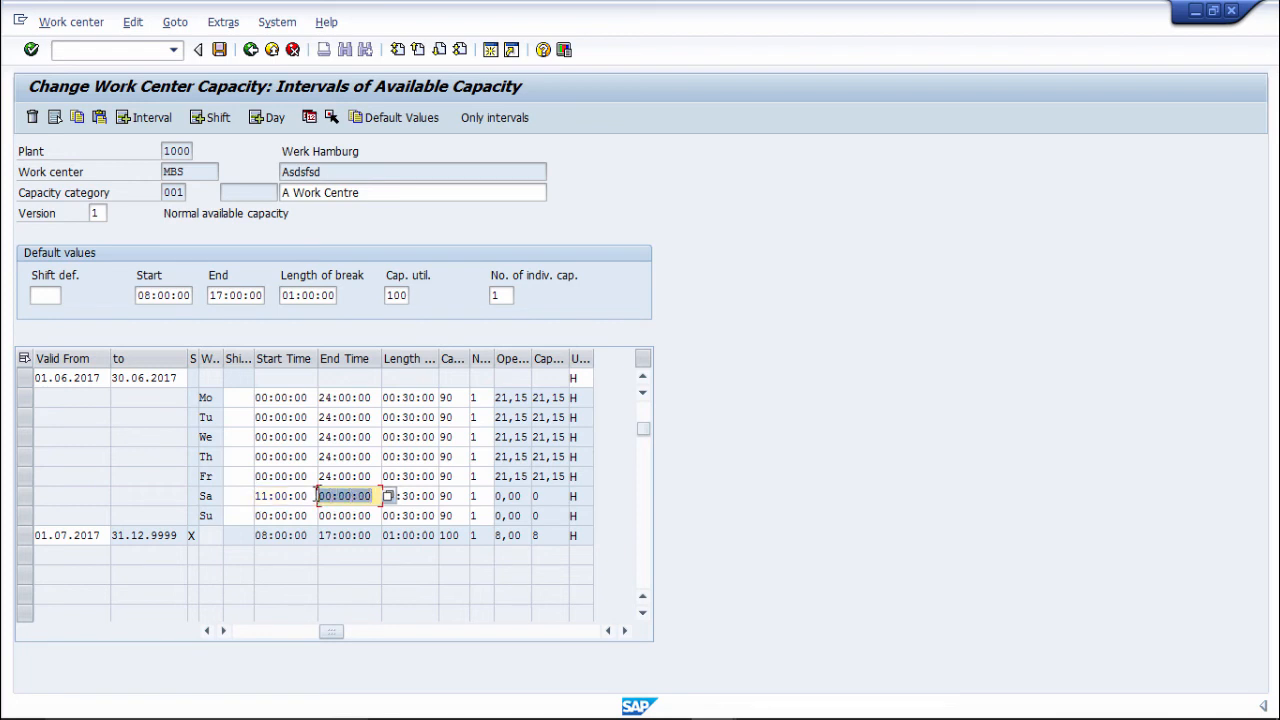
pyautogui.write('15')
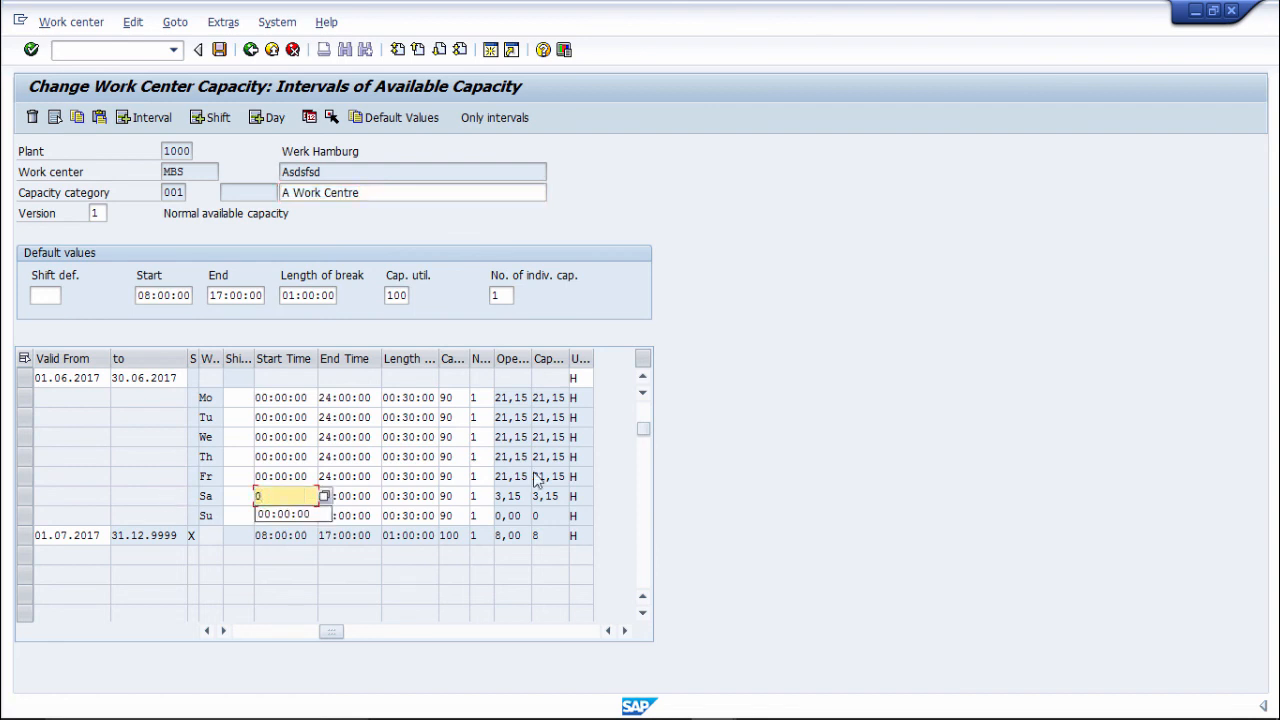
pyautogui.write('00:00')
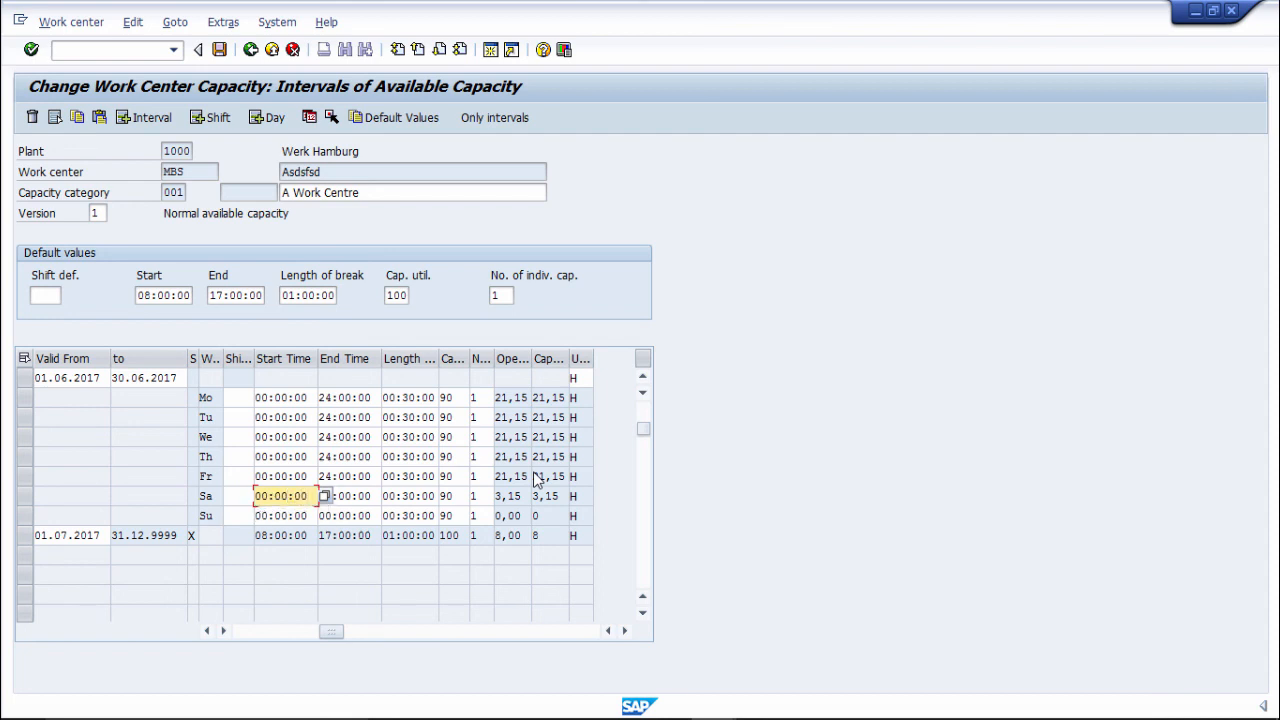
pyautogui.write('15:00:00')
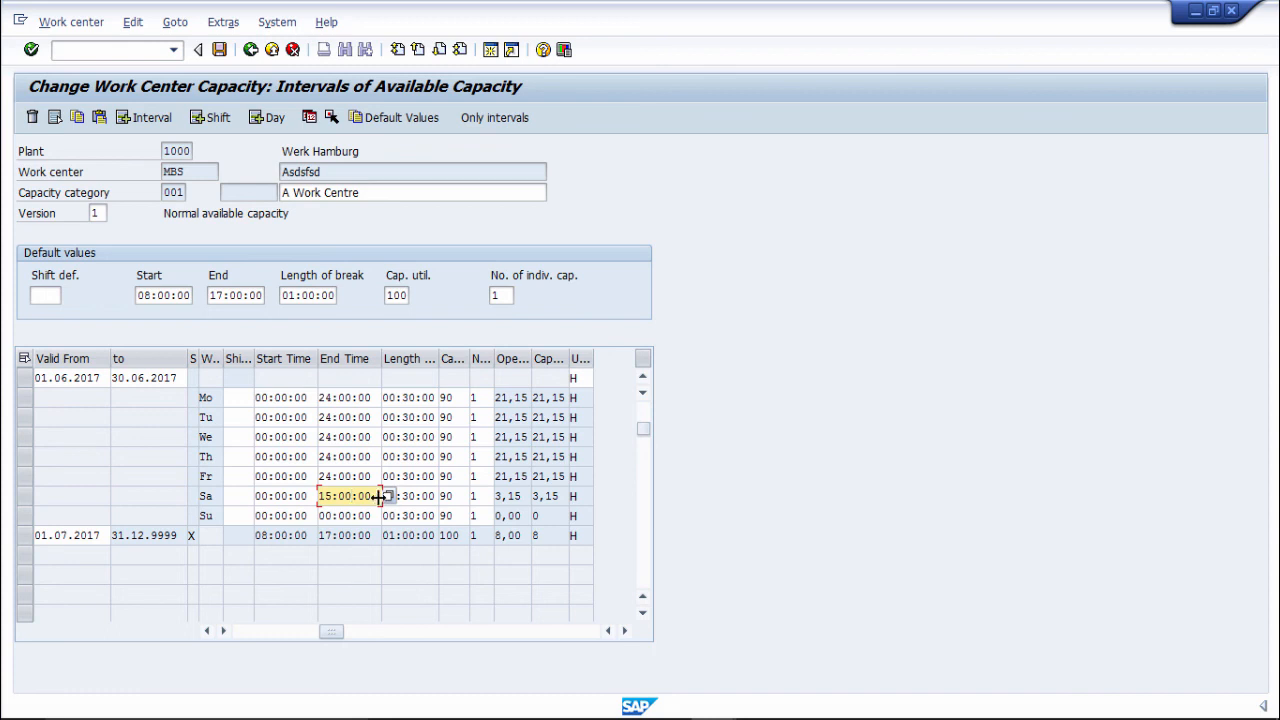
pyautogui.write('00')
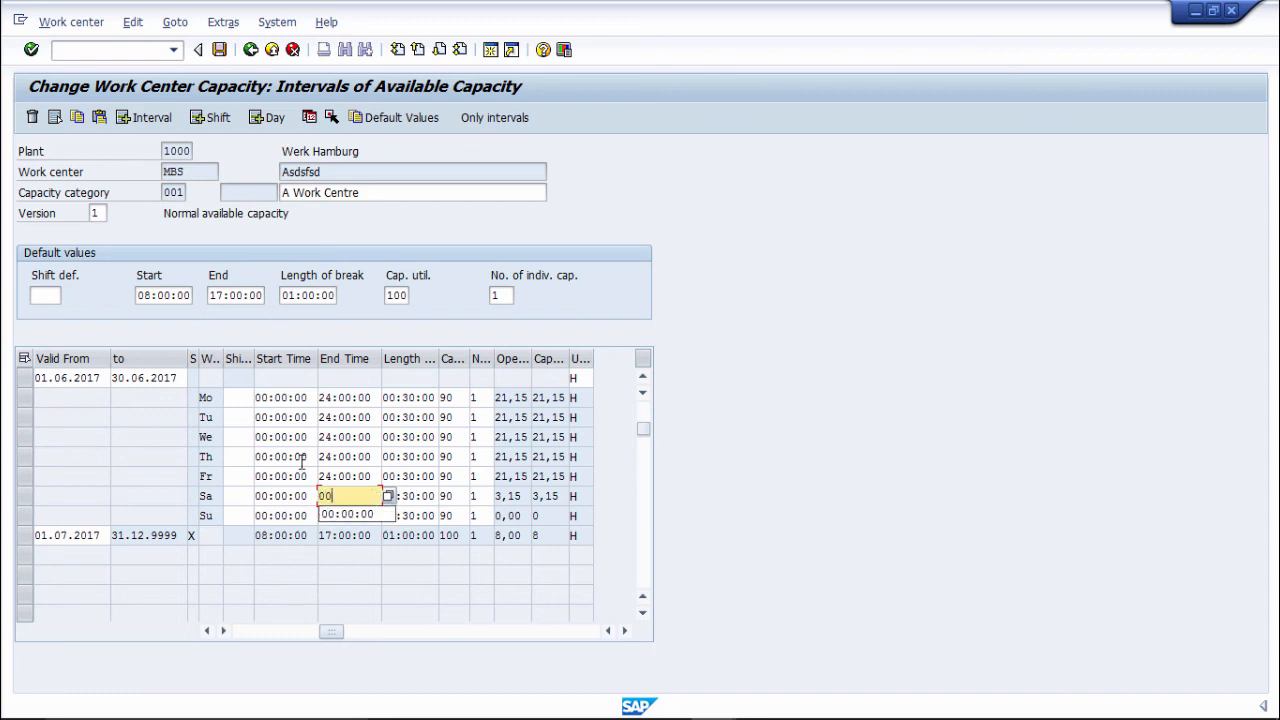
pyautogui.write('00:00')
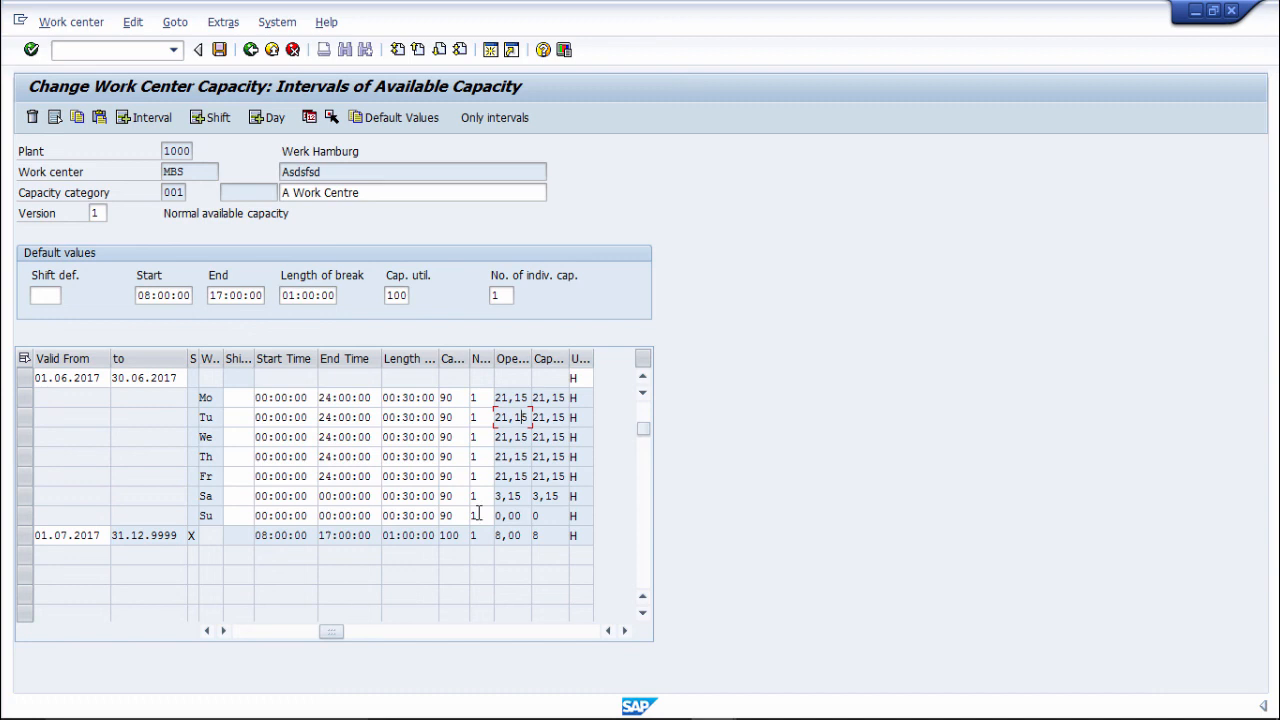
# Save work center MBS in plant 1000
pyautogui.click(198, 48)
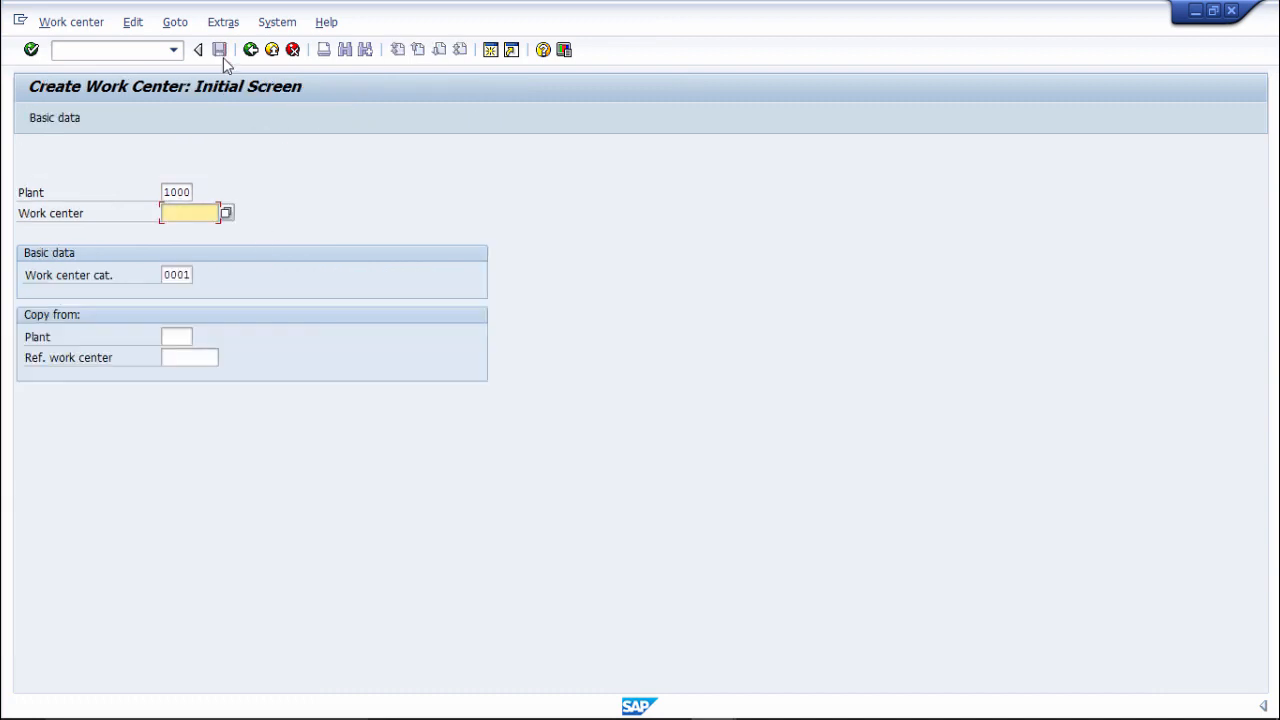
pyautogui.click(220, 48)
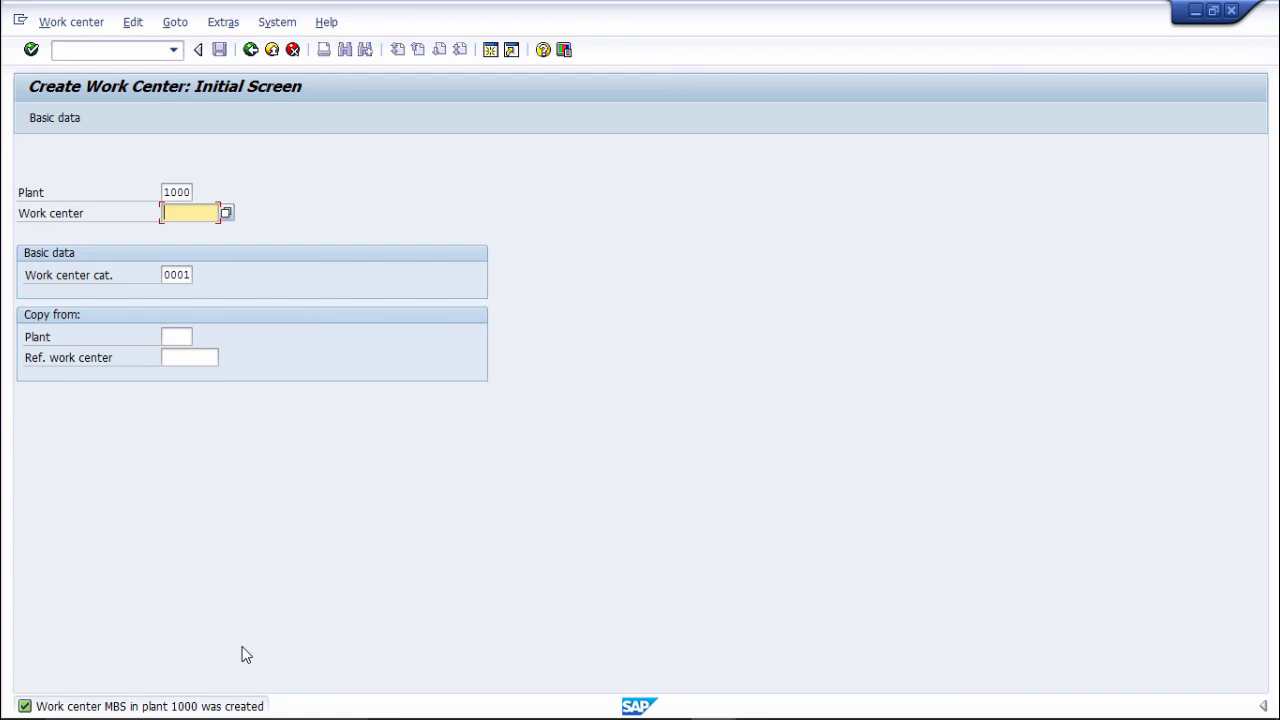
pyautogui.moveTo(490, 8)
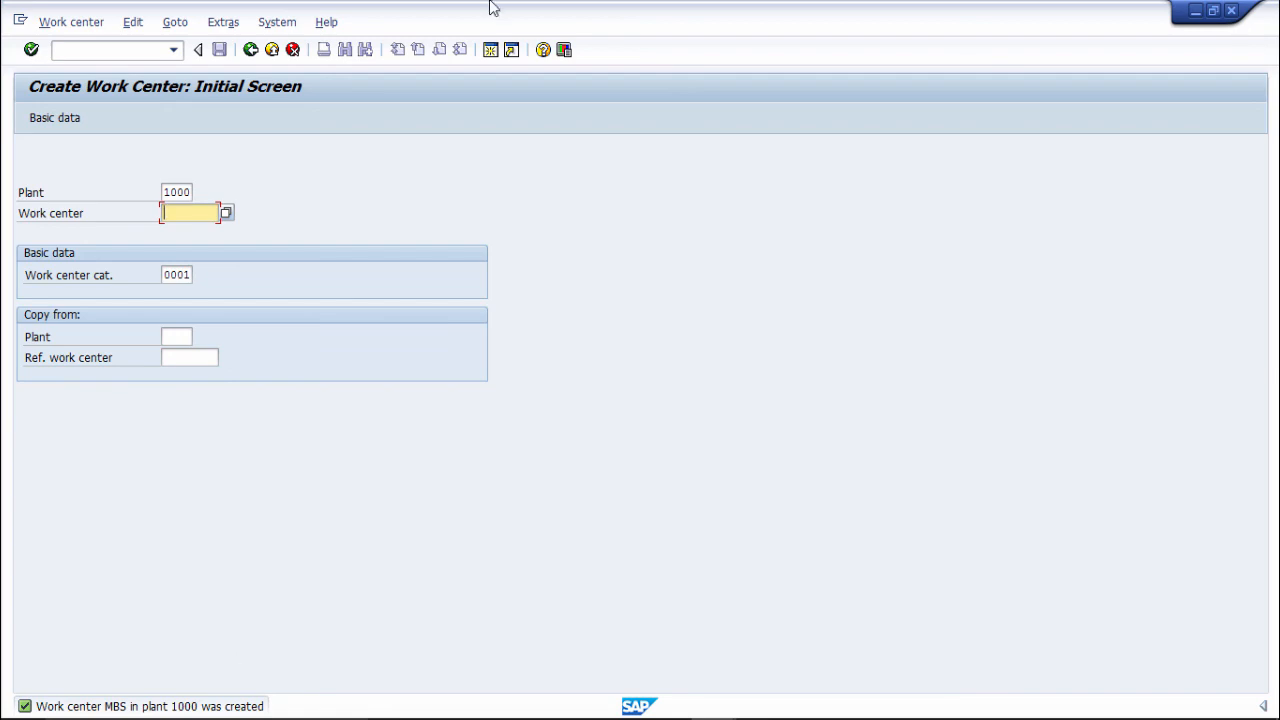